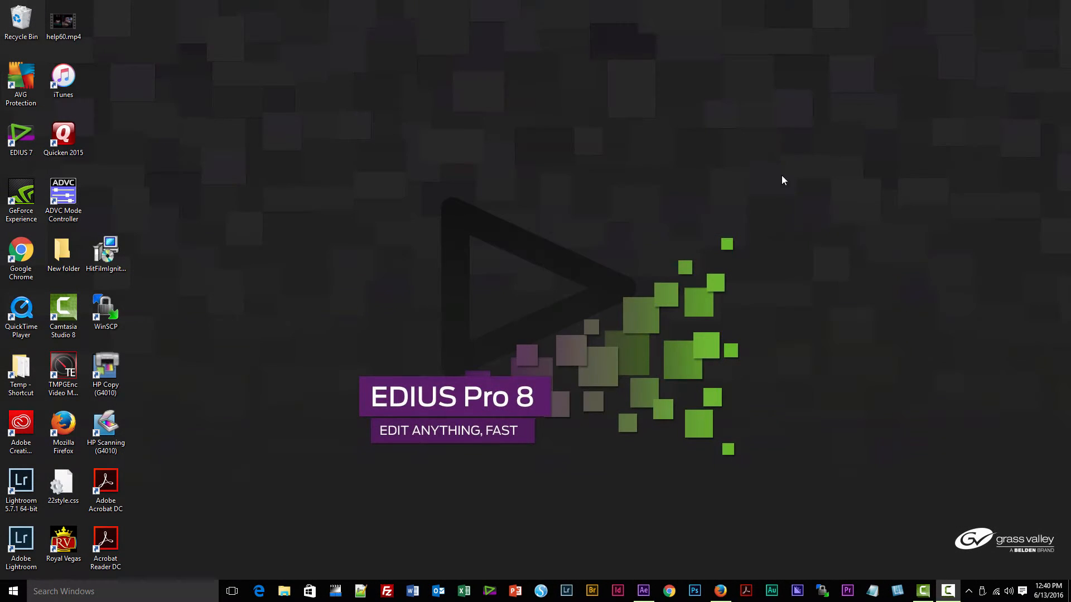
pyautogui.moveTo(258, 436)
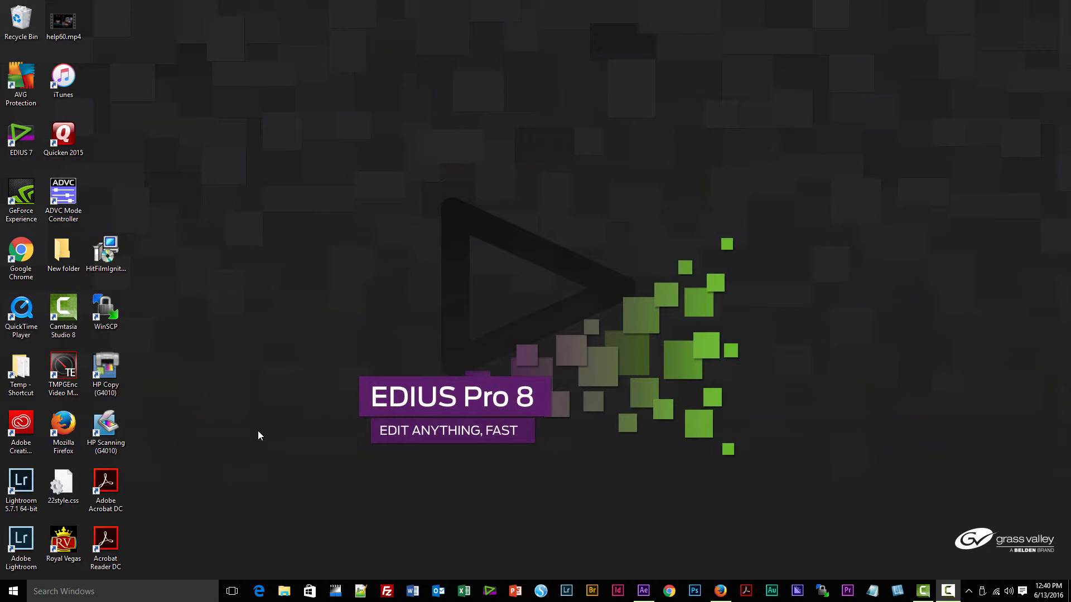
pyautogui.moveTo(217, 346)
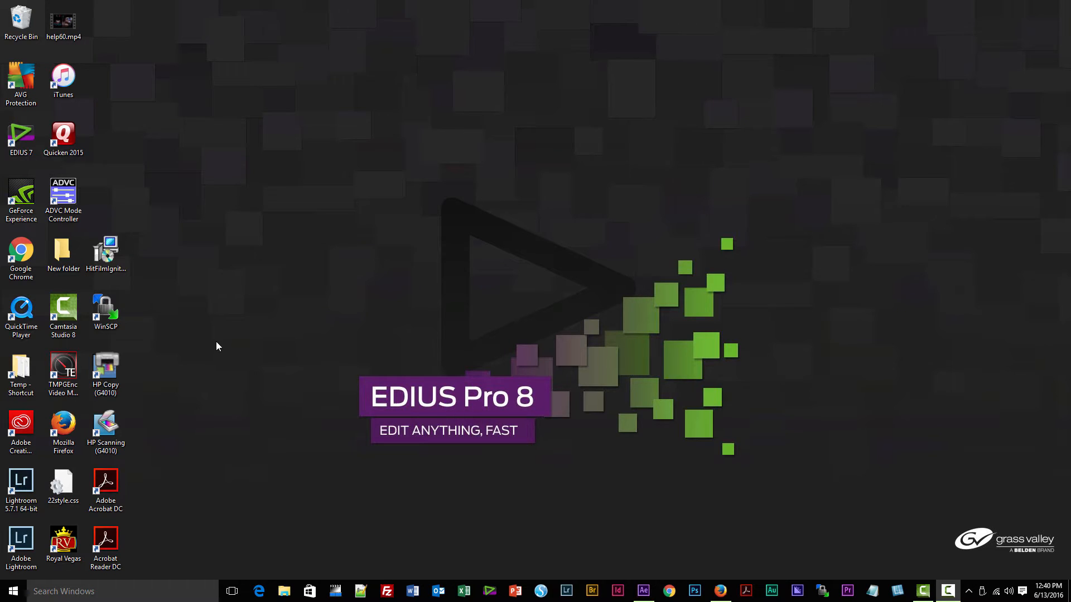
# - Bring up GV License Manager from the system tray and select the EDIUS Pro 7 Upgrade license
pyautogui.moveTo(106, 253); pyautogui.dragTo(323, 257)
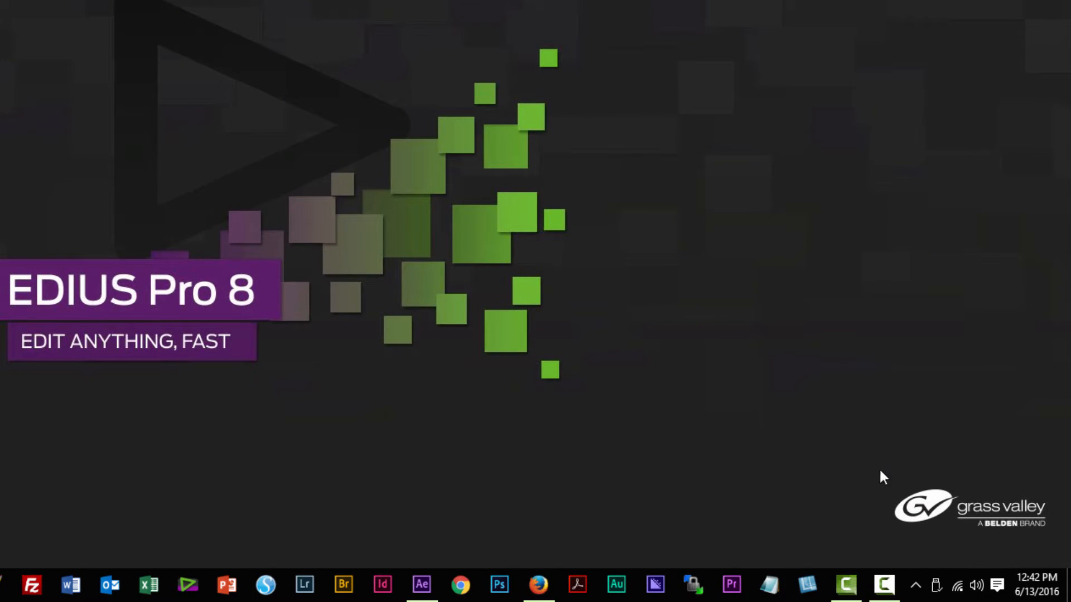
pyautogui.moveTo(920, 589)
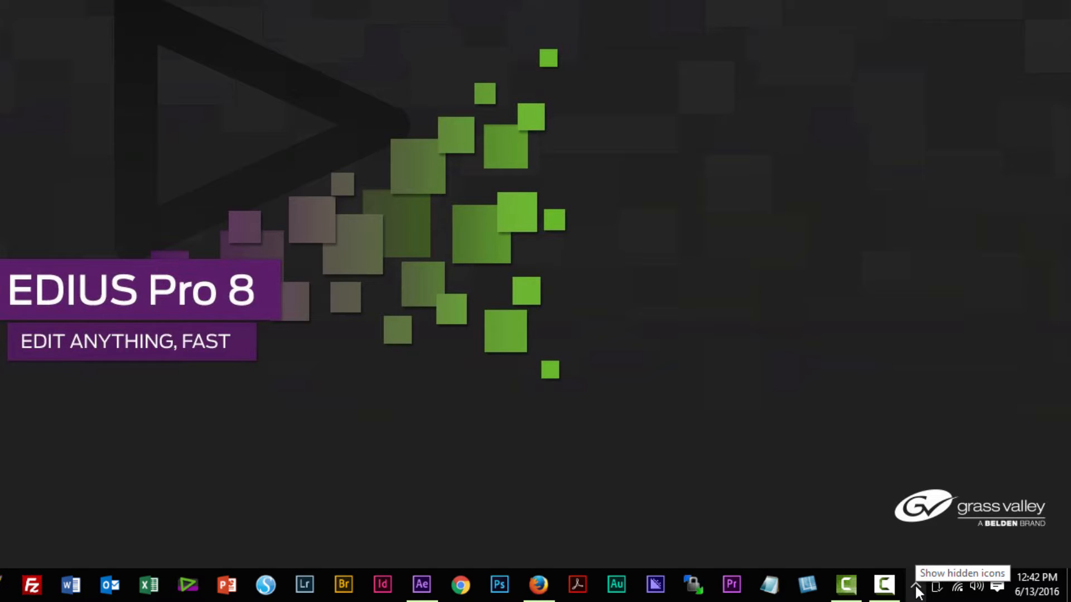
pyautogui.click(917, 585)
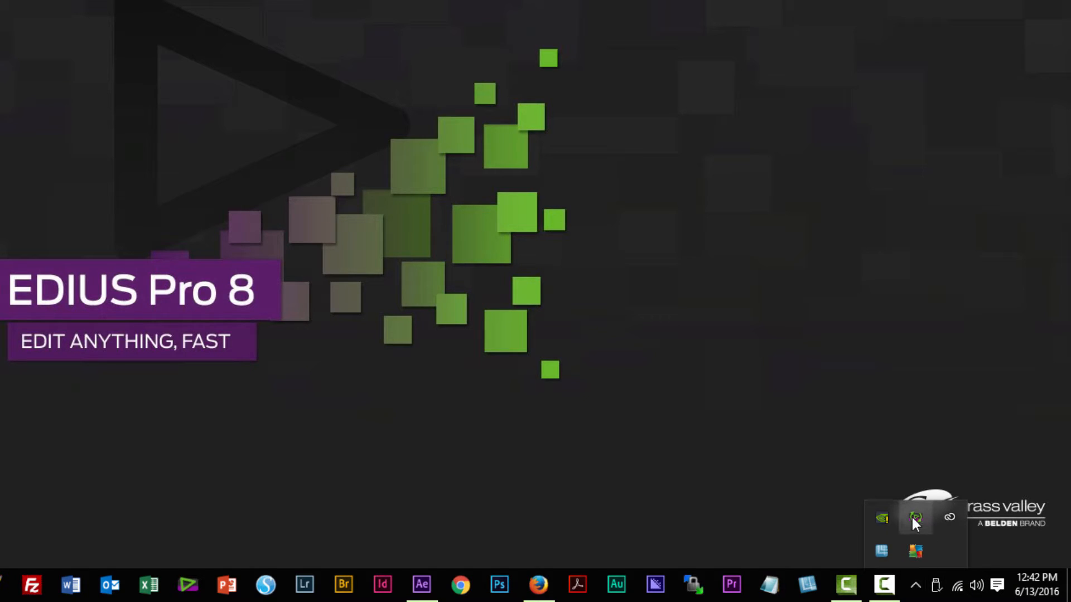
pyautogui.moveTo(915, 517)
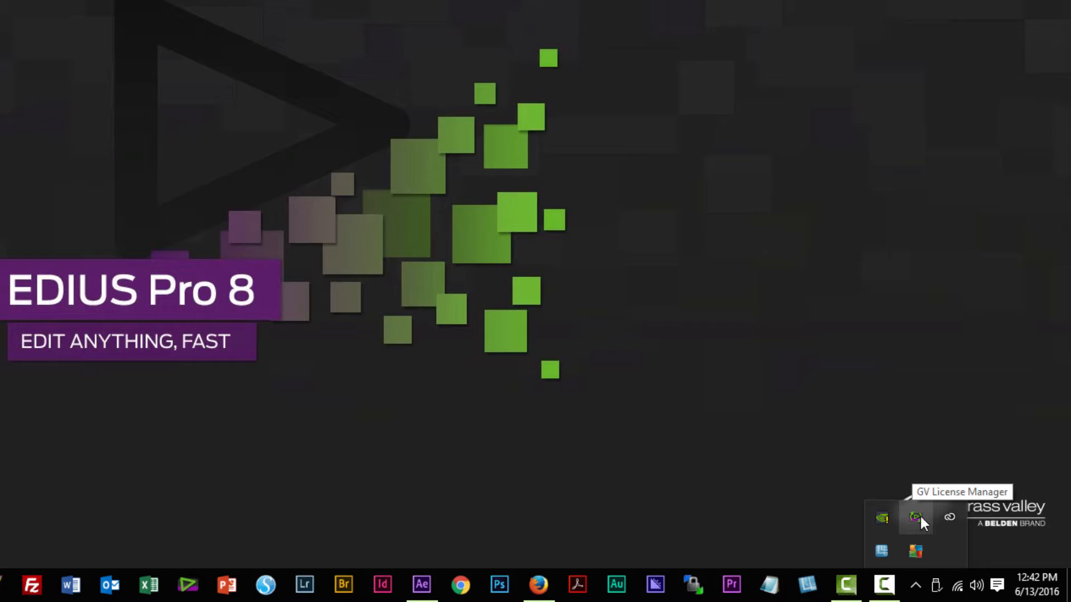
pyautogui.click(915, 517)
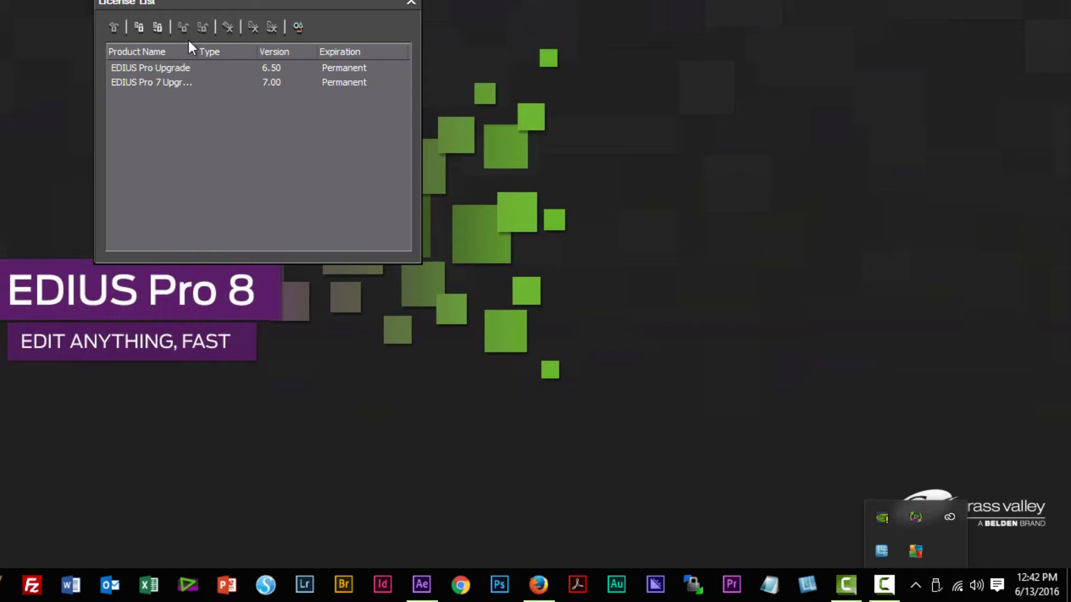
pyautogui.click(150, 81)
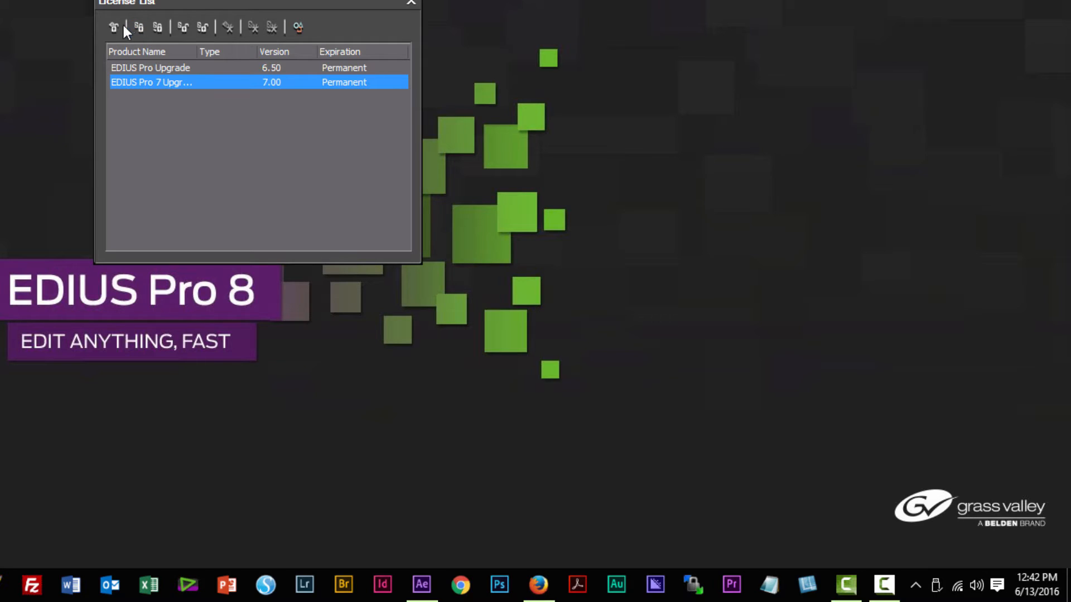
# - Return the EDIUS Pro 7 Upgrade license to the server, leaving only EDIUS Pro Upgrade 6.50
pyautogui.click(114, 27)
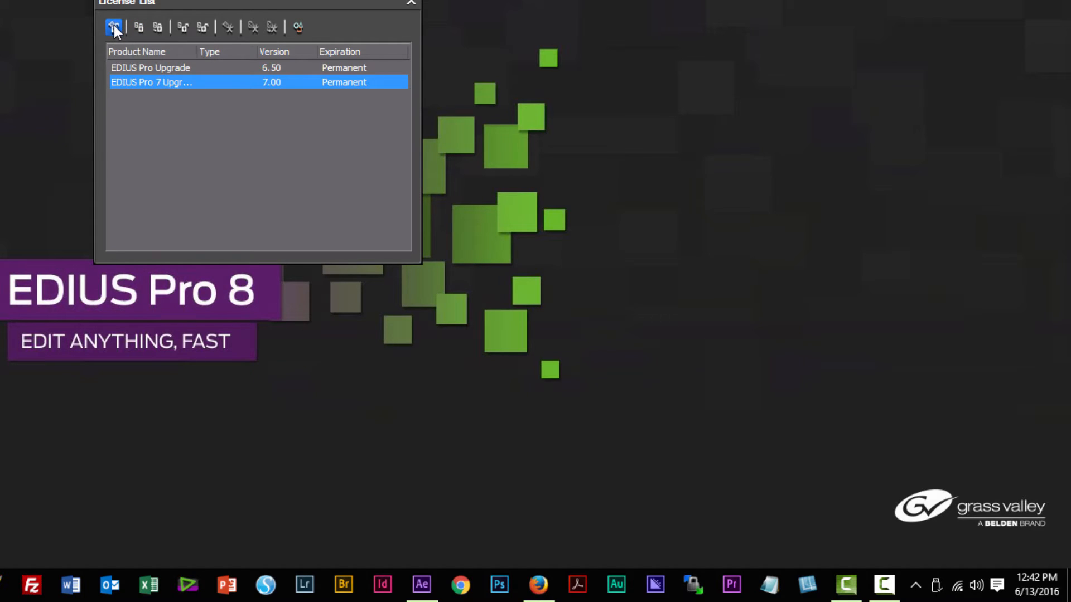
pyautogui.click(114, 27)
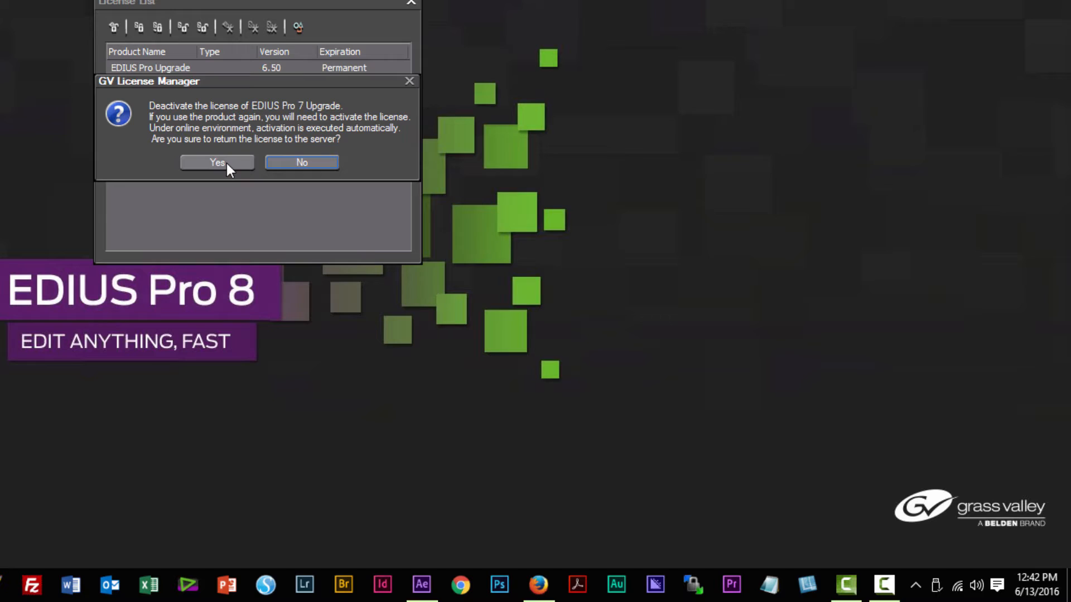
pyautogui.click(217, 163)
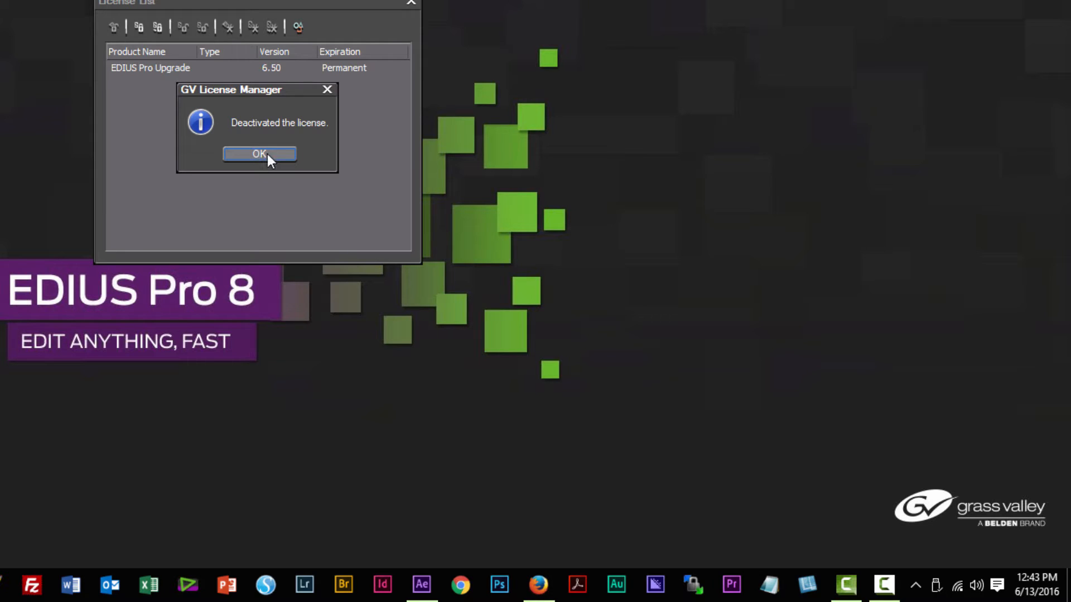
pyautogui.click(259, 154)
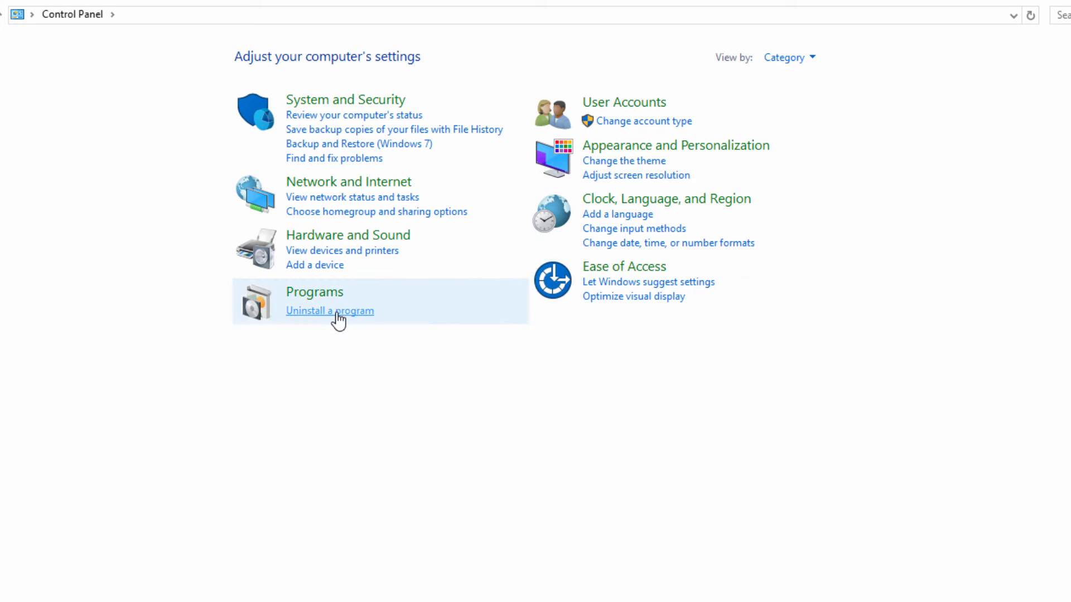
# - Uninstall EDIUS from the installed programs list with license deactivation, then reboot
pyautogui.click(329, 312)
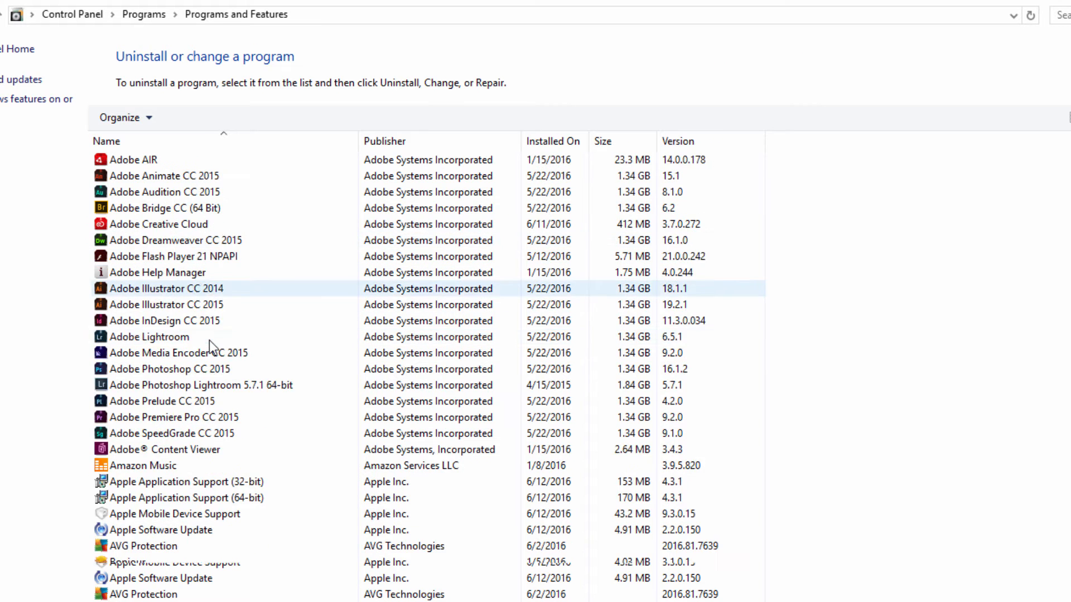
pyautogui.scroll(-3)
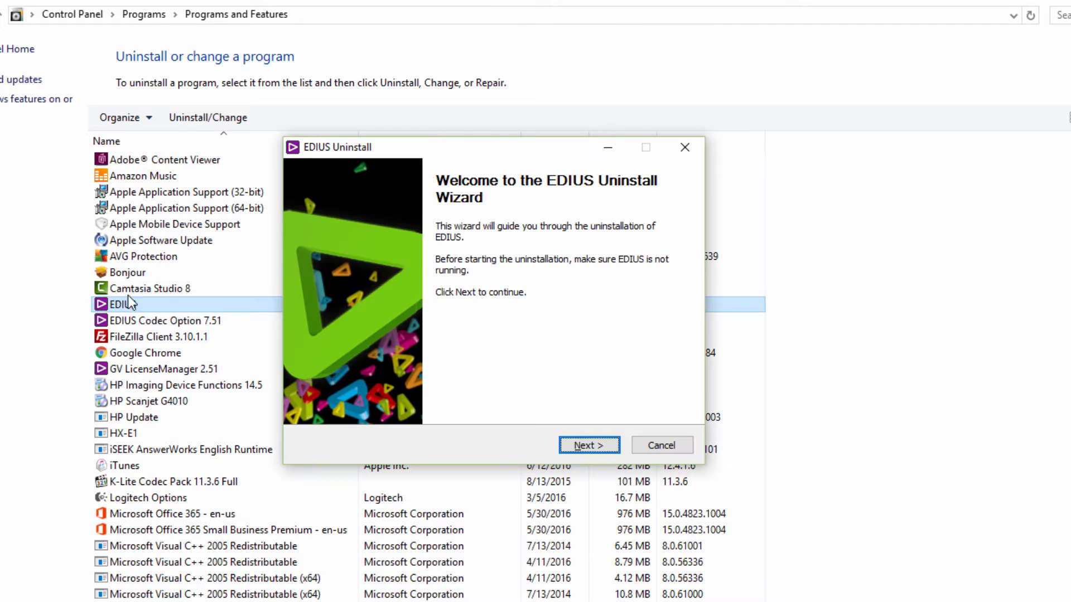
pyautogui.click(588, 445)
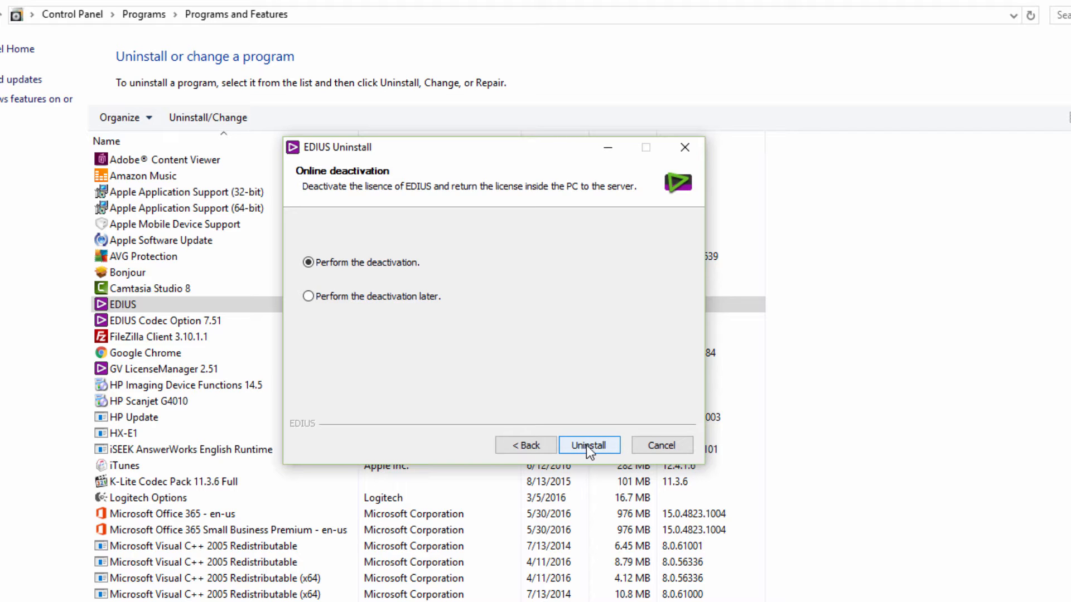
pyautogui.click(589, 445)
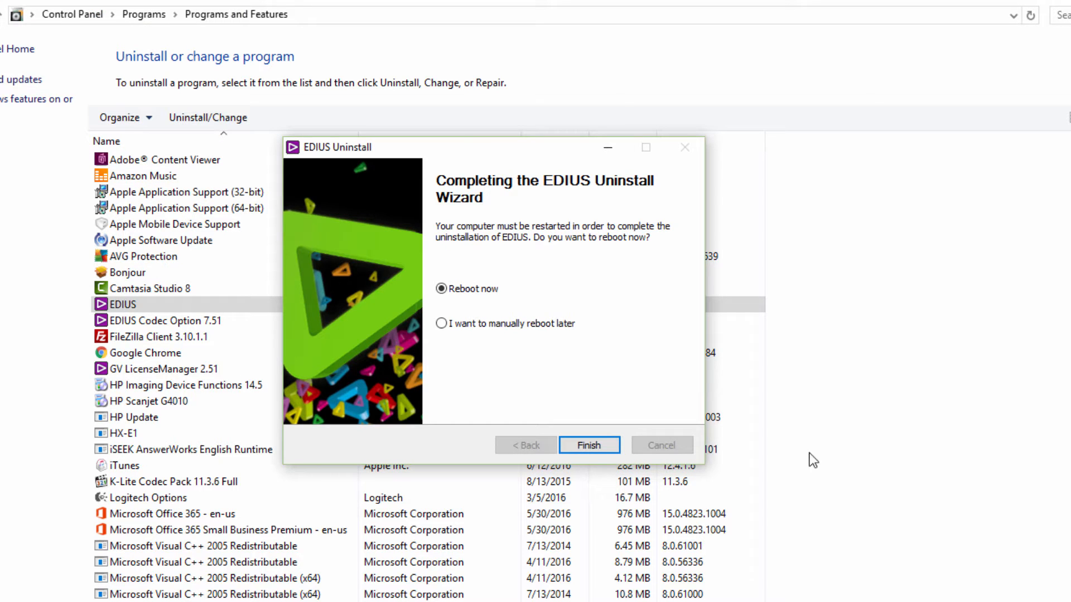
pyautogui.moveTo(906, 425)
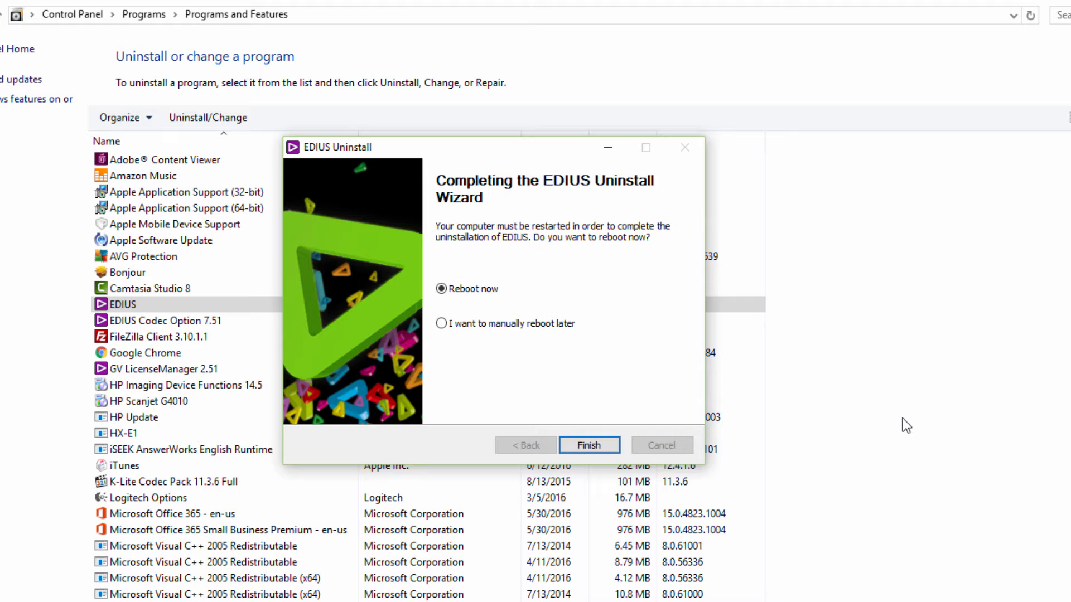
pyautogui.click(588, 445)
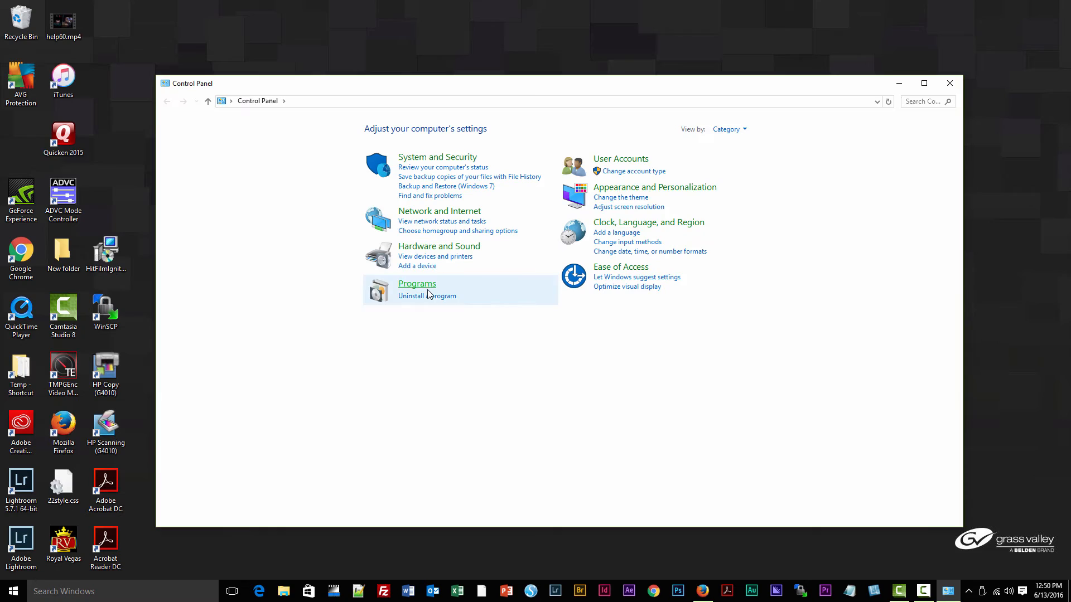
# - Uninstall GV LicenseManager 2.51, acknowledging the other-products warning, then reboot
pyautogui.click(427, 295)
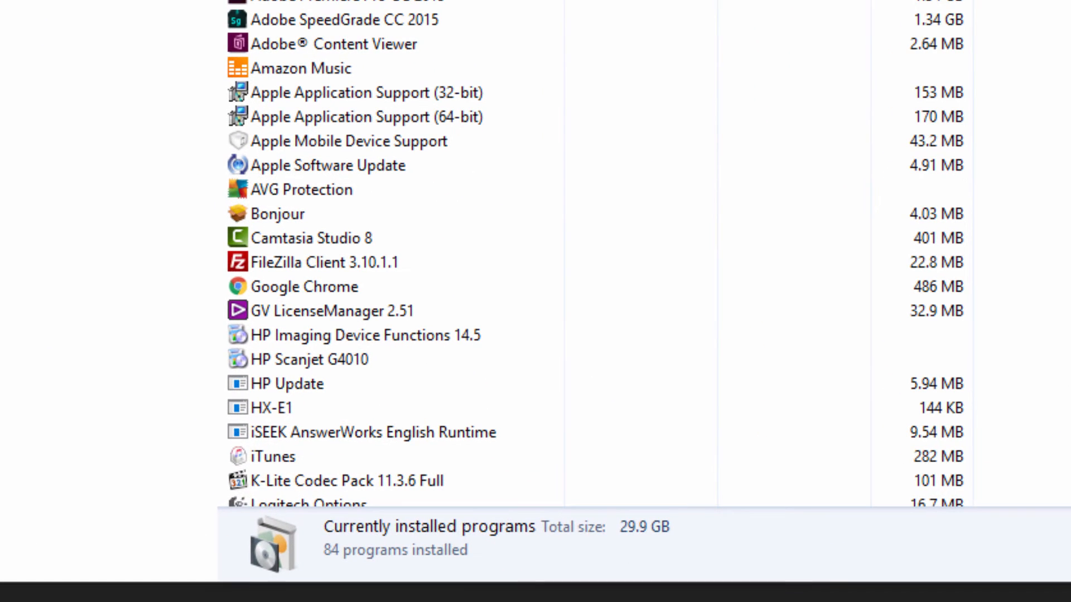
pyautogui.click(331, 311)
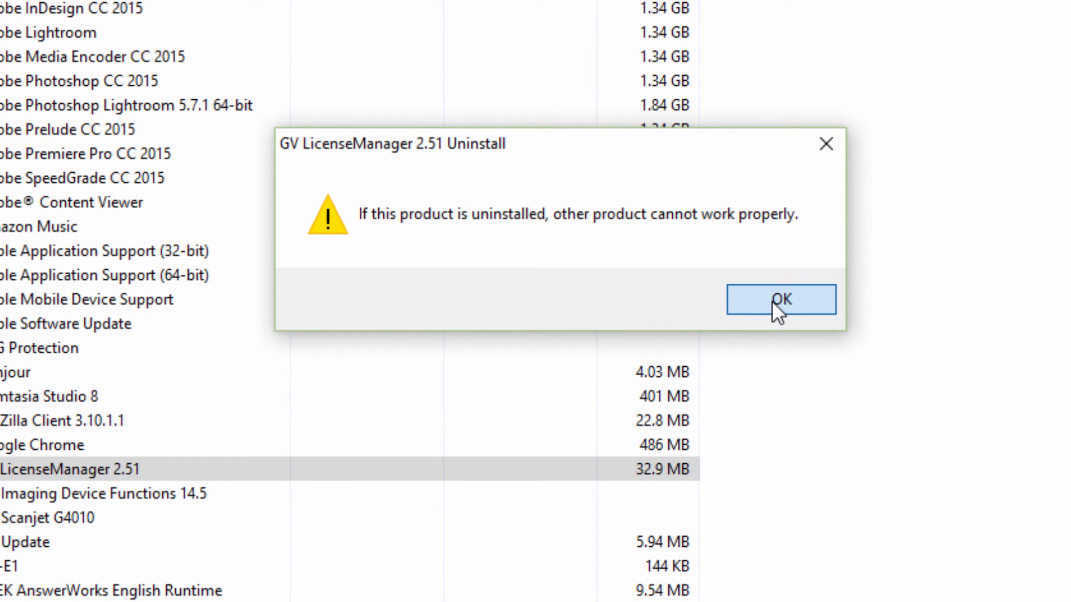
pyautogui.click(781, 300)
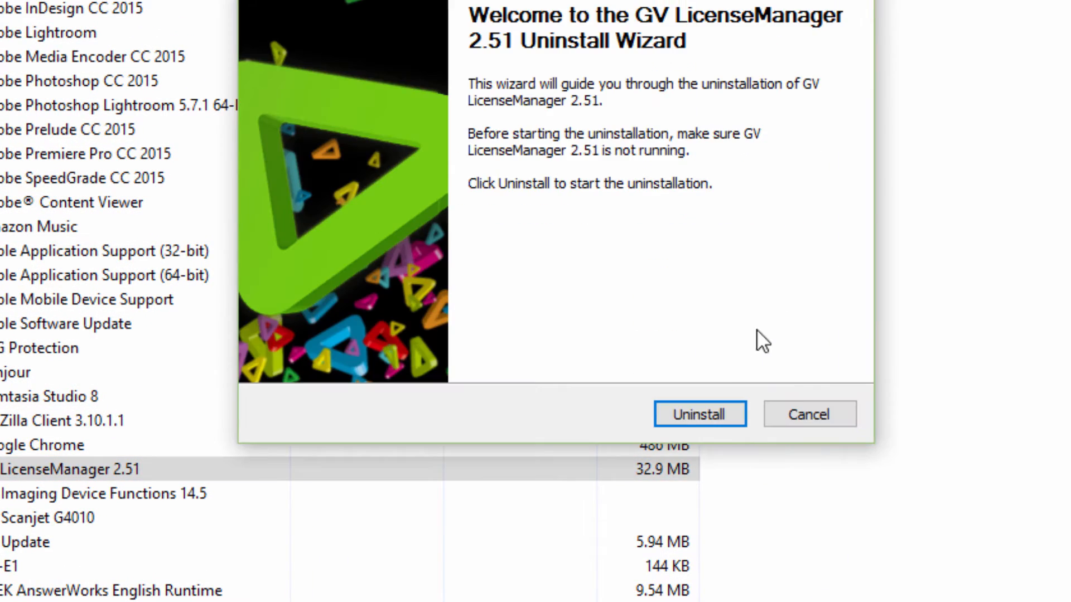
pyautogui.click(699, 414)
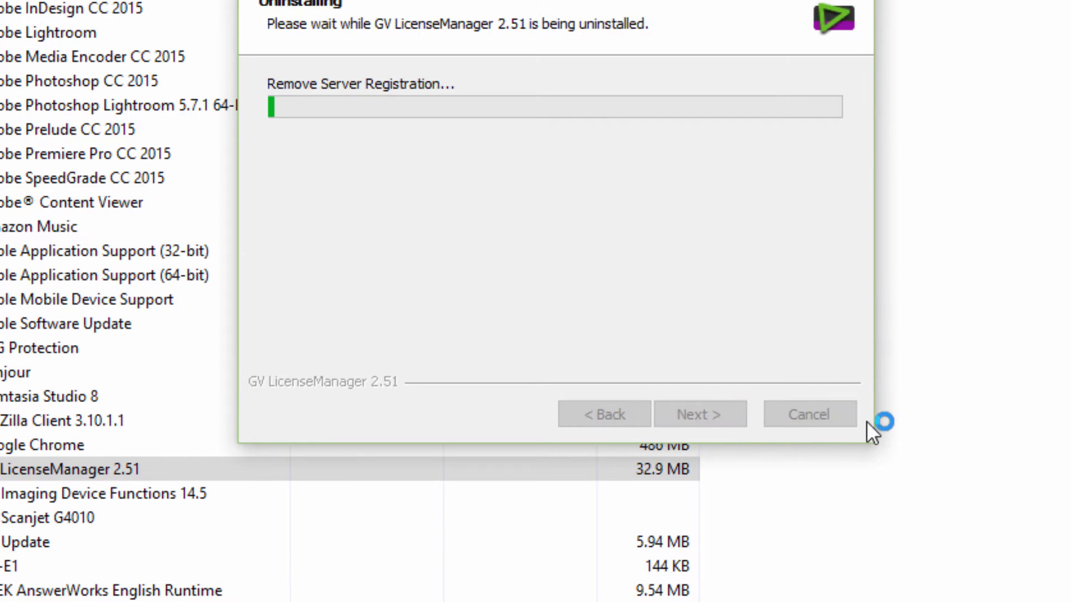
pyautogui.moveTo(1057, 401)
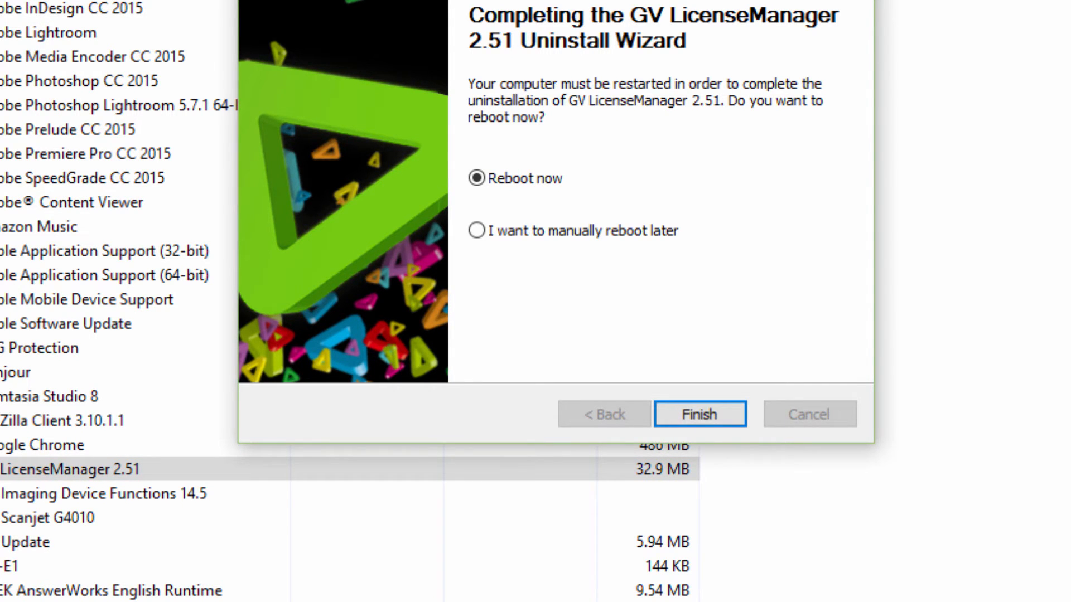
pyautogui.click(699, 413)
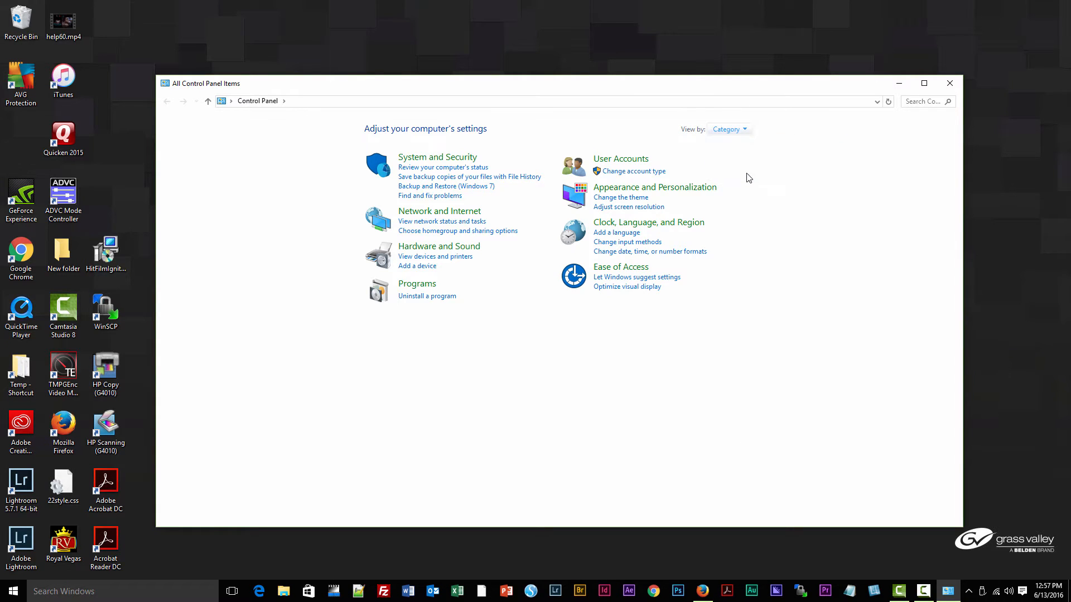
# - Leave Control Panel for File Explorer listing the Local Disk (C:) folders
pyautogui.click(727, 129)
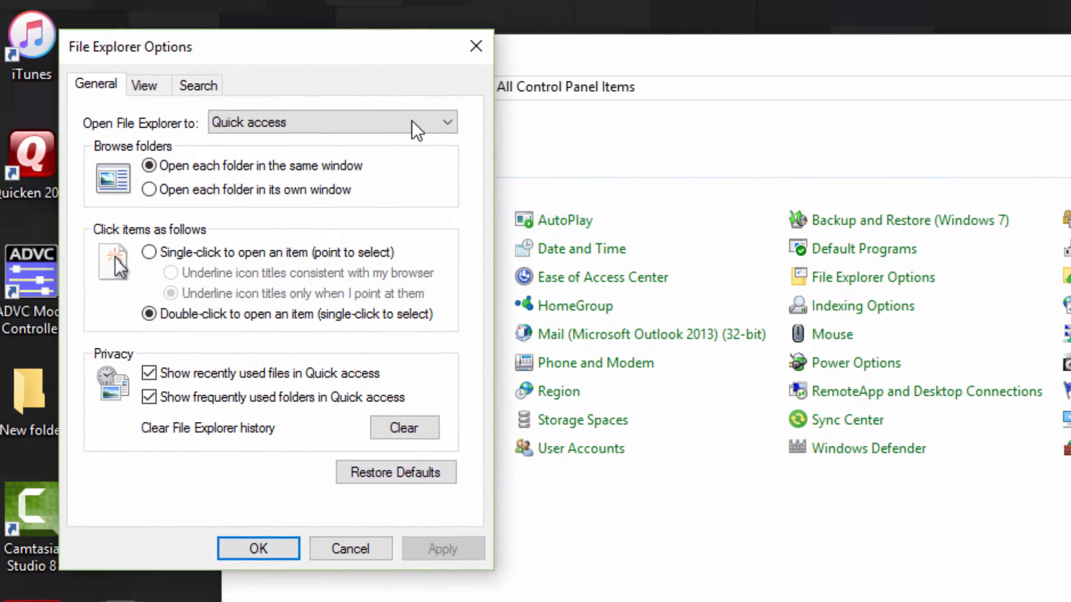
pyautogui.click(143, 84)
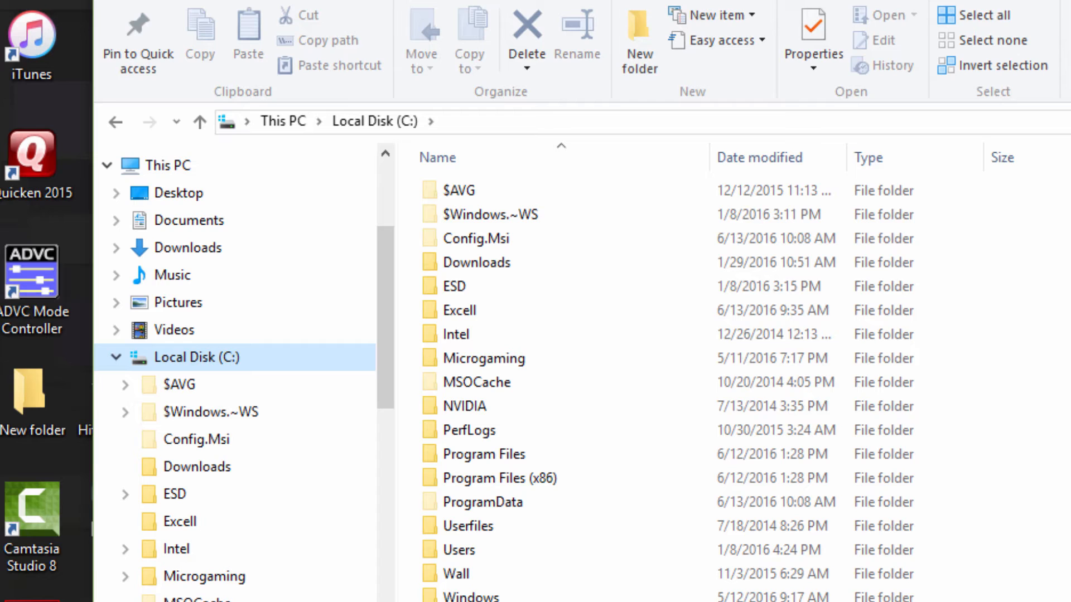
pyautogui.click(498, 478)
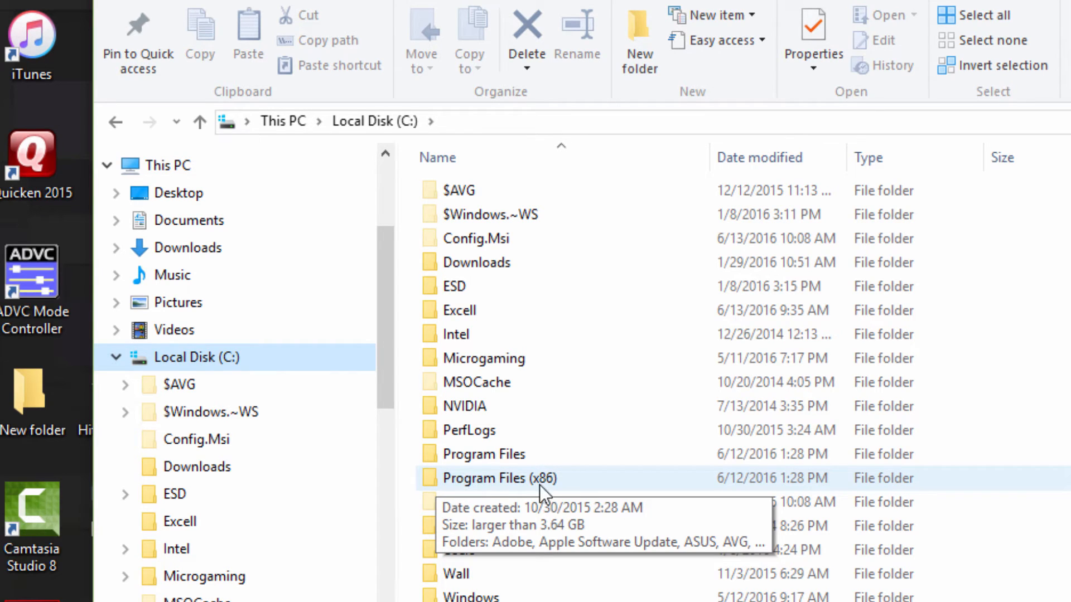
pyautogui.click(500, 478)
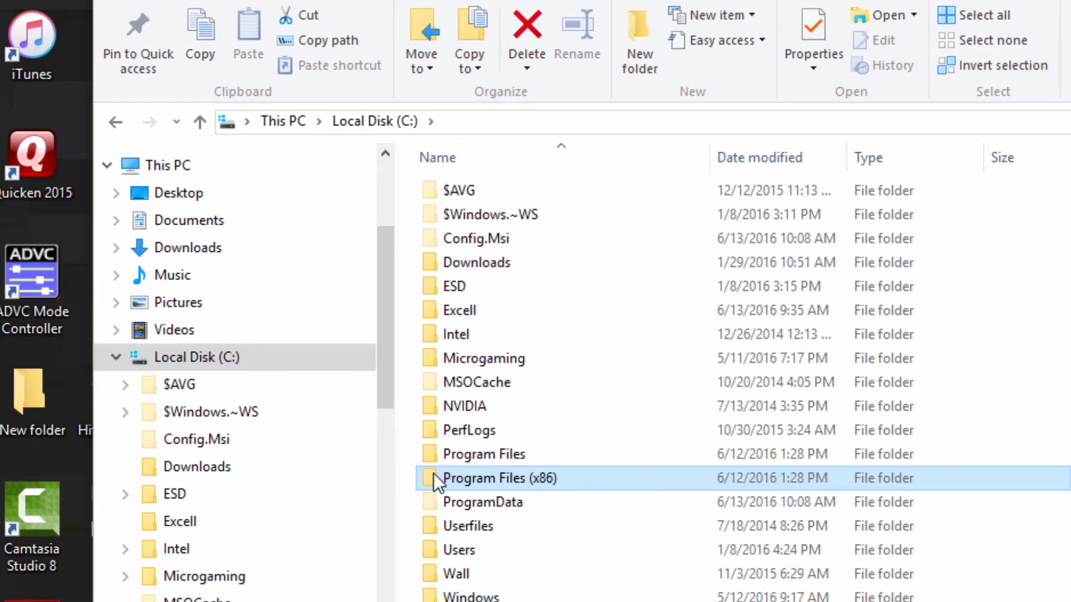
pyautogui.doubleClick(500, 479)
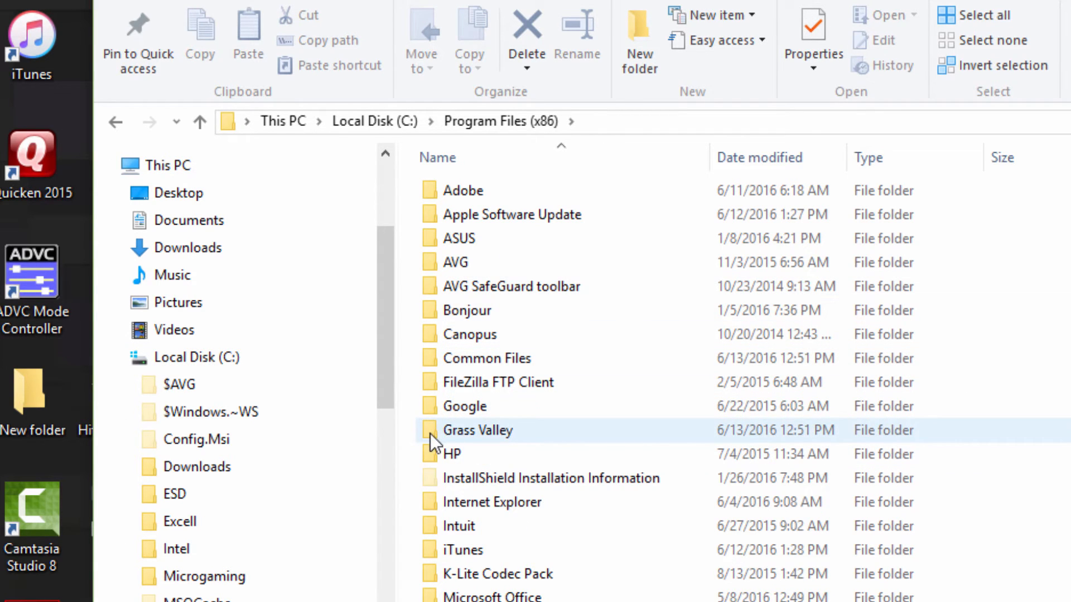
pyautogui.doubleClick(478, 430)
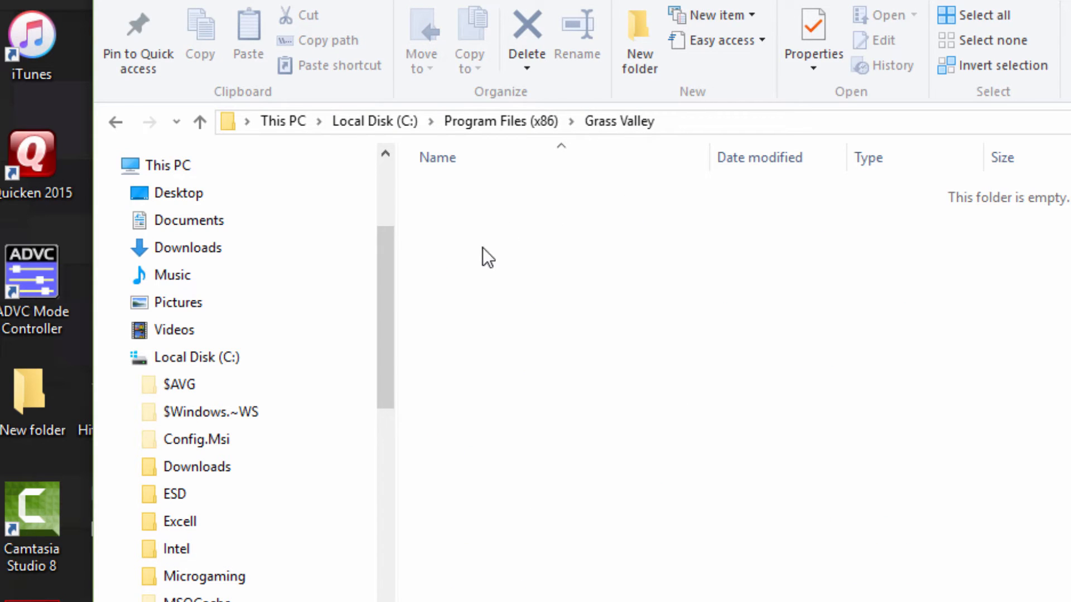
pyautogui.moveTo(635, 388)
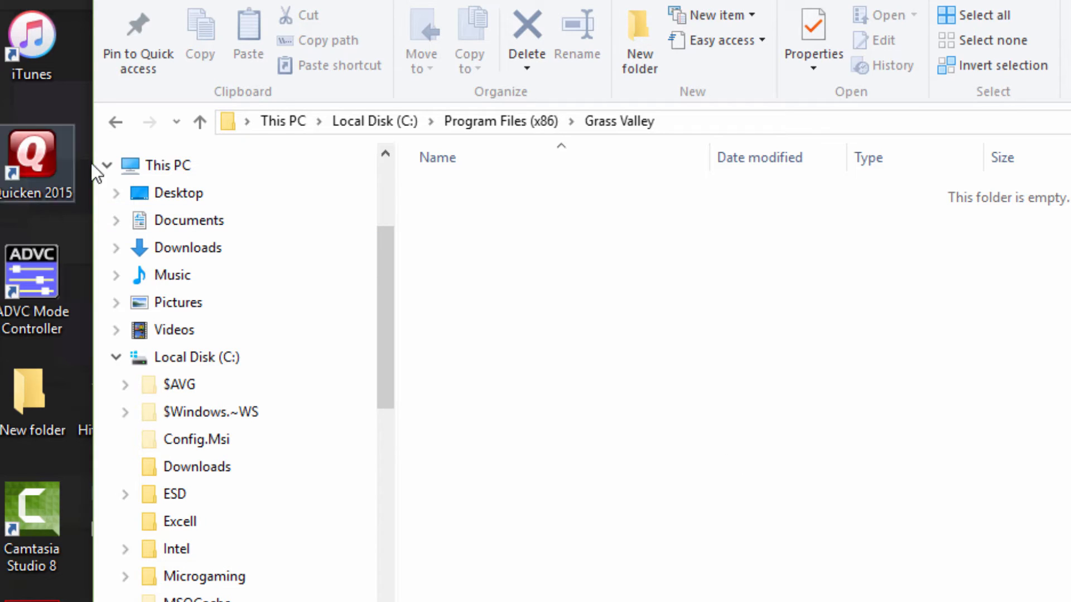
pyautogui.click(115, 122)
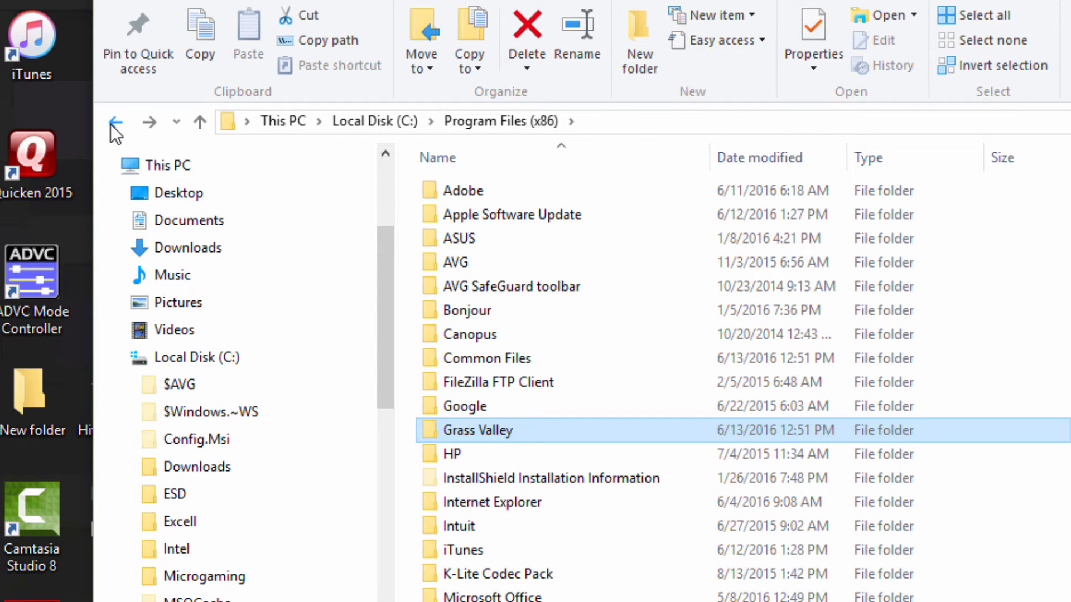
pyautogui.click(115, 123)
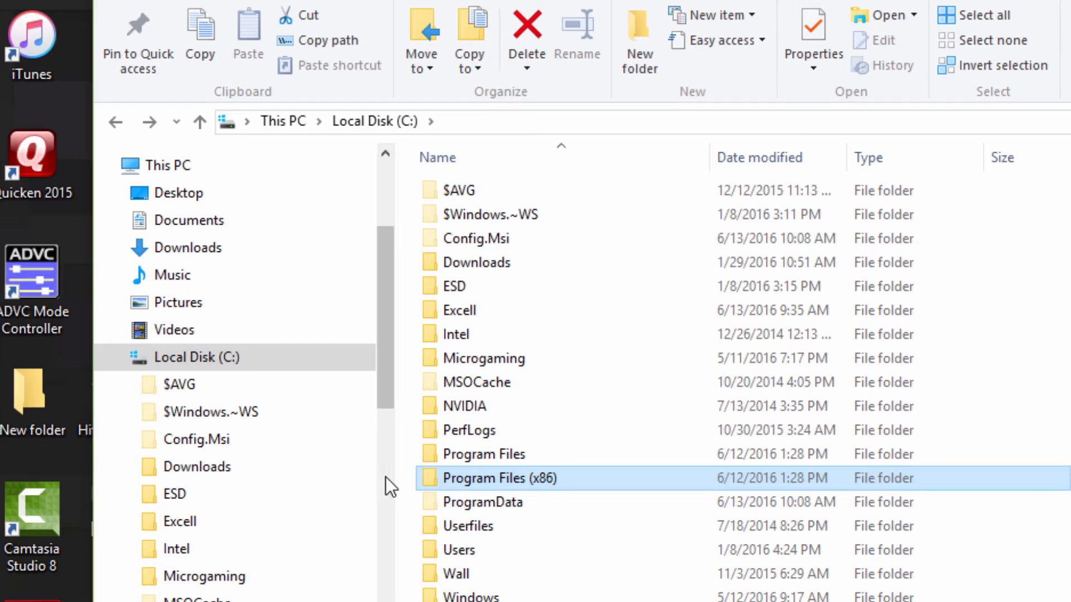
pyautogui.doubleClick(482, 454)
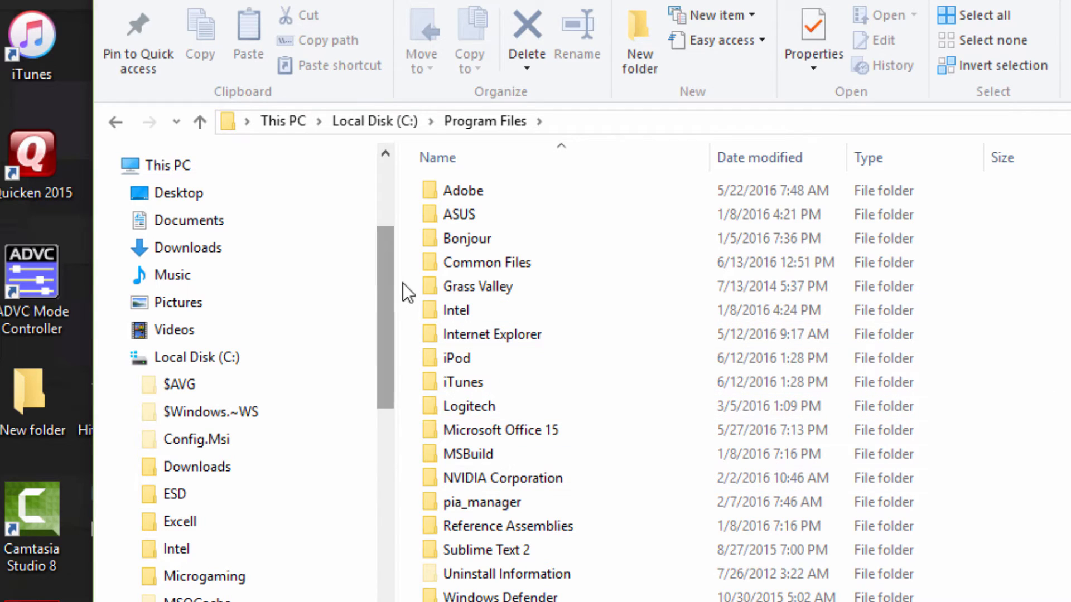
pyautogui.doubleClick(478, 286)
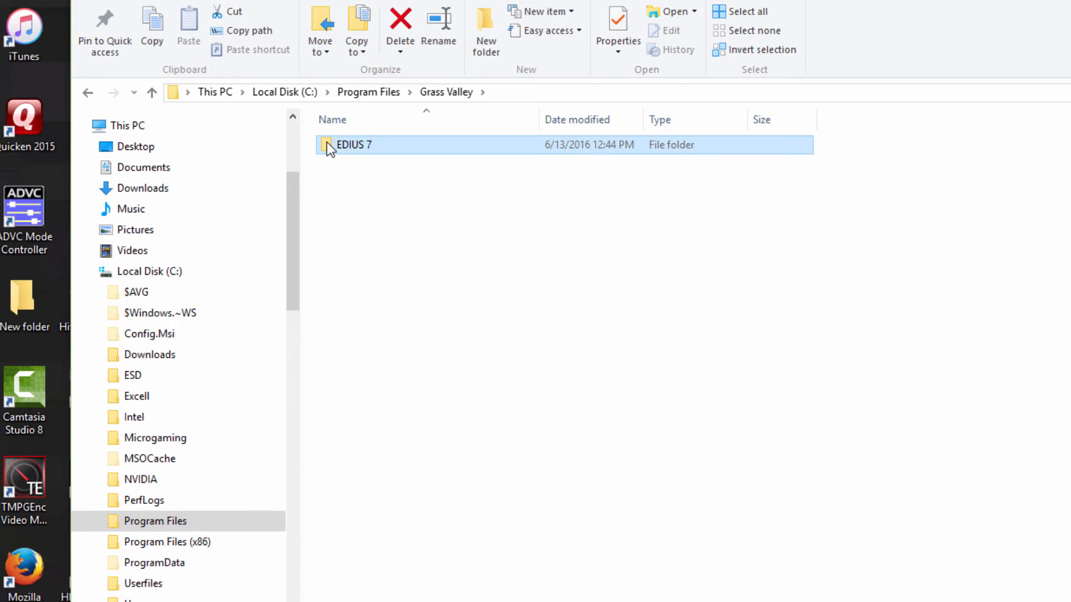
pyautogui.rightClick(353, 144)
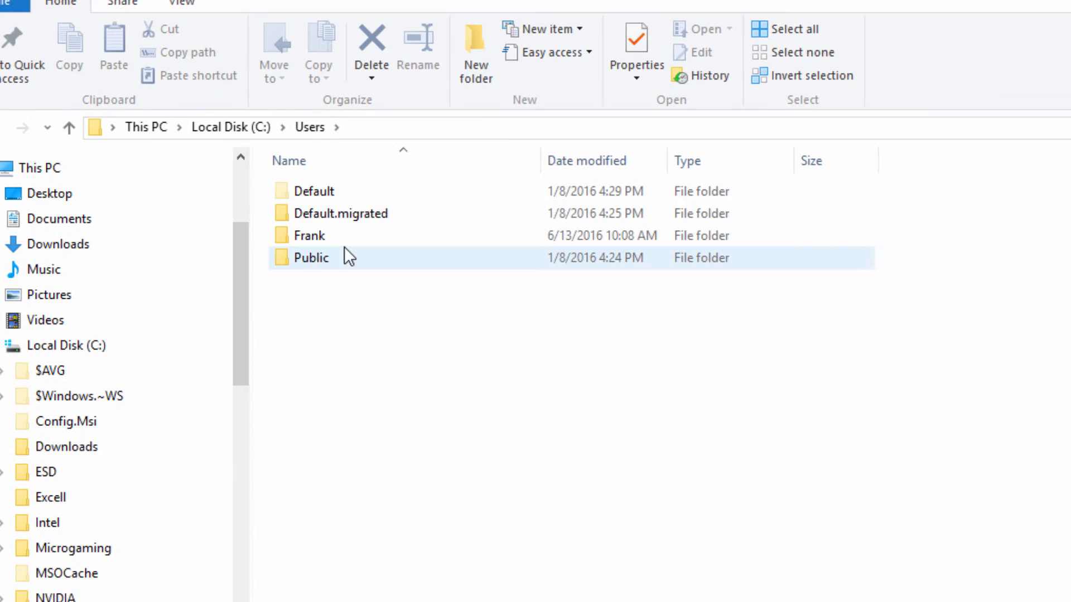
pyautogui.click(502, 467)
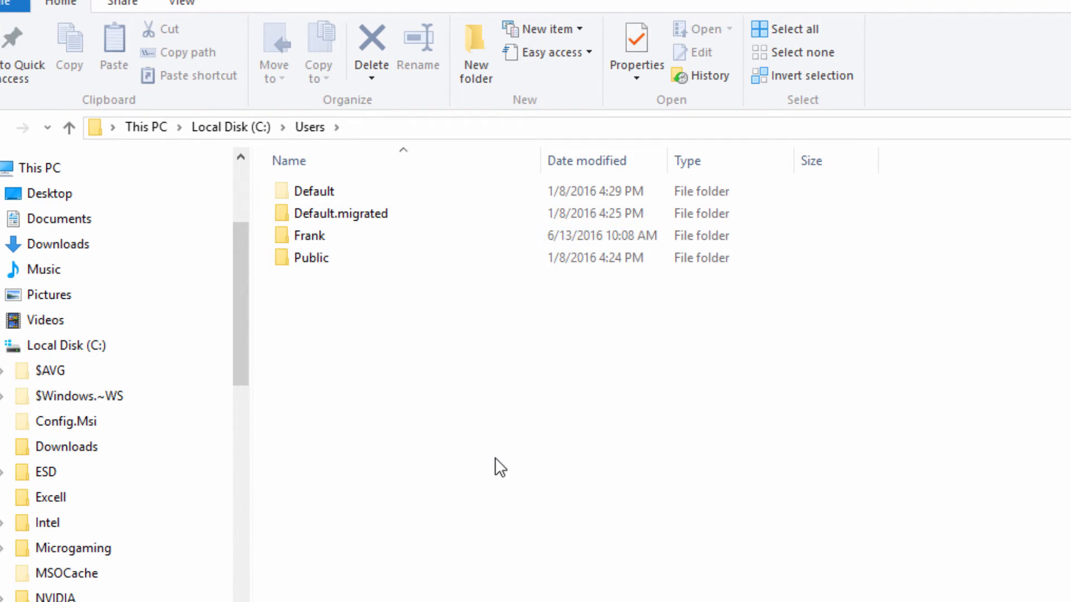
pyautogui.click(309, 235)
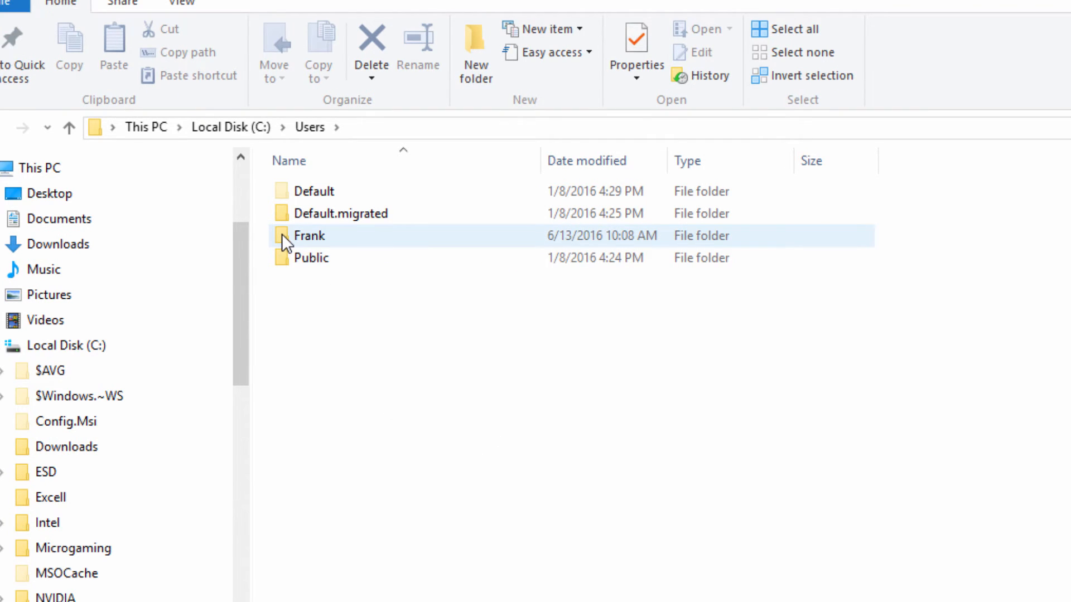
pyautogui.doubleClick(309, 236)
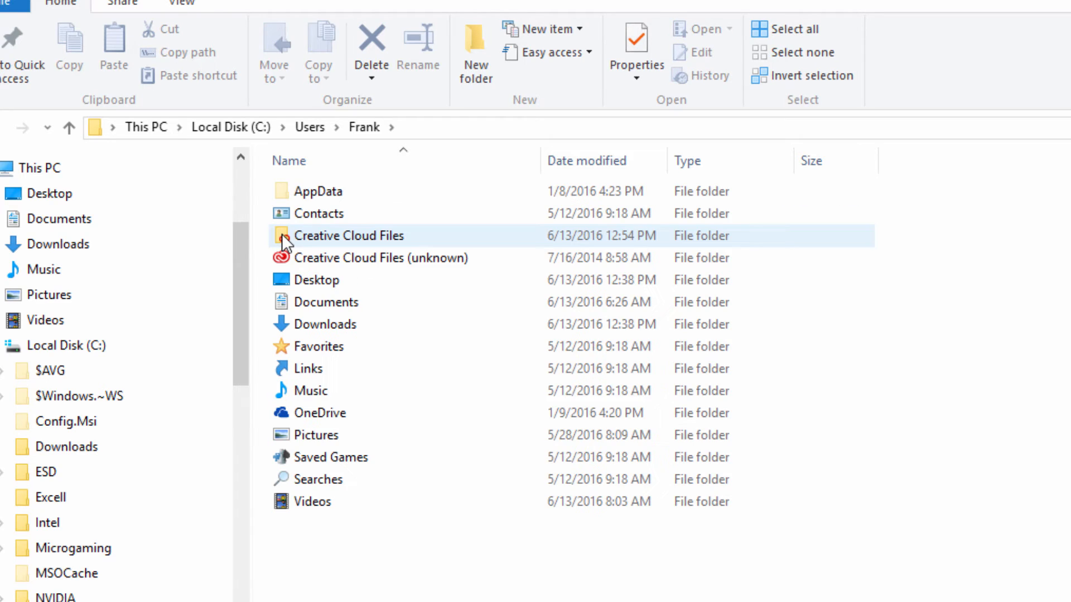
pyautogui.click(473, 533)
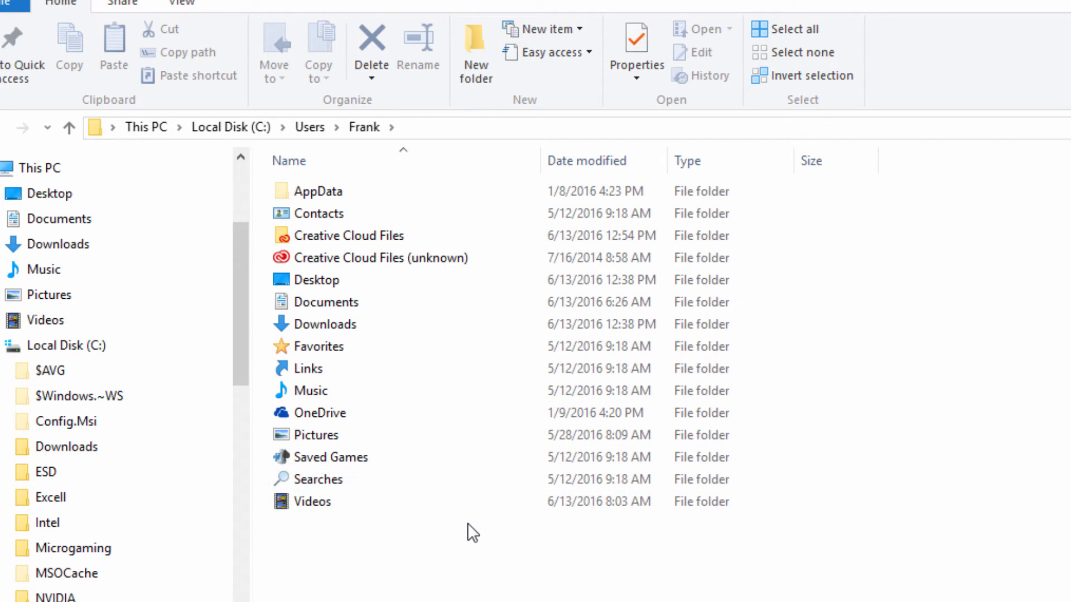
pyautogui.doubleClick(318, 190)
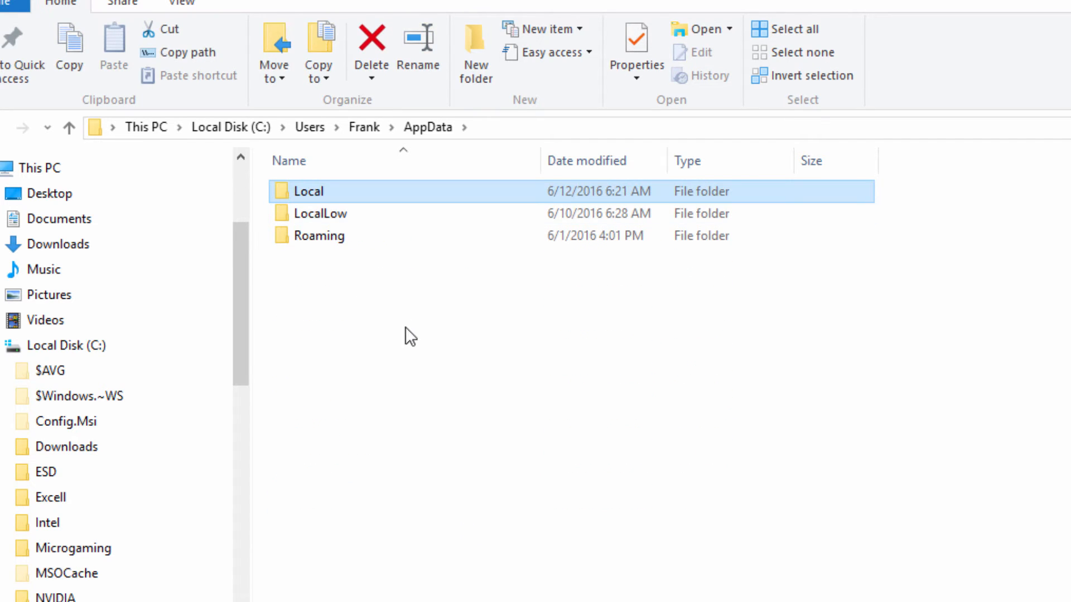
pyautogui.doubleClick(327, 235)
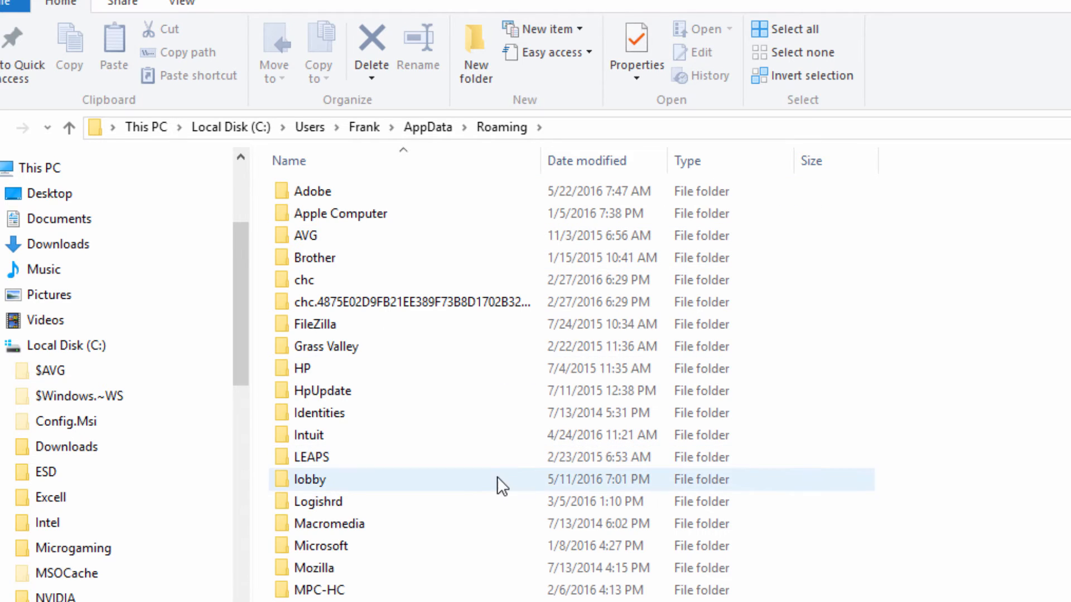
pyautogui.doubleClick(327, 346)
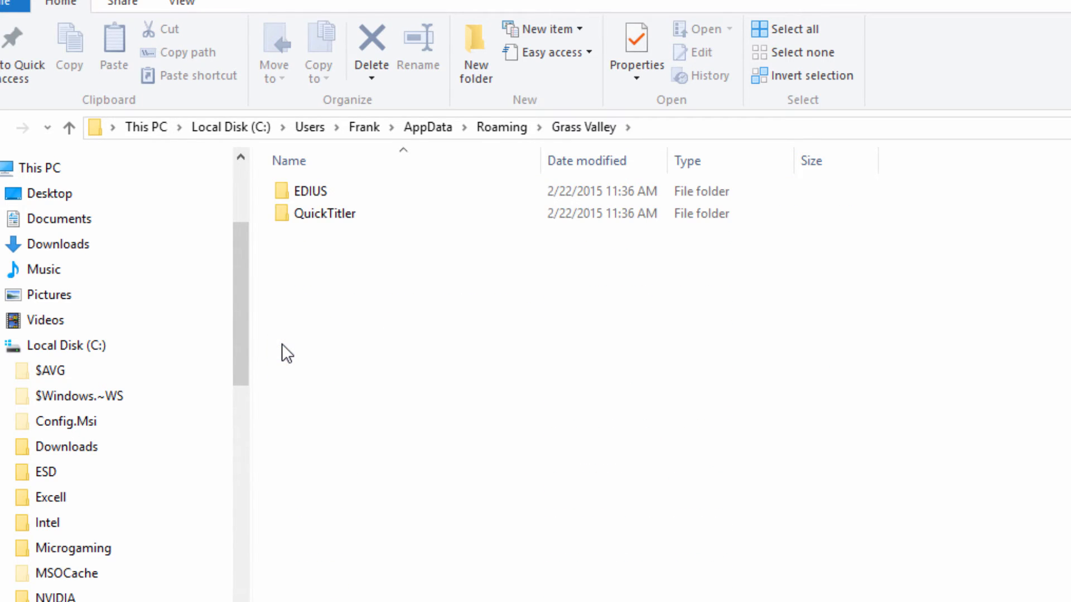
pyautogui.click(312, 190)
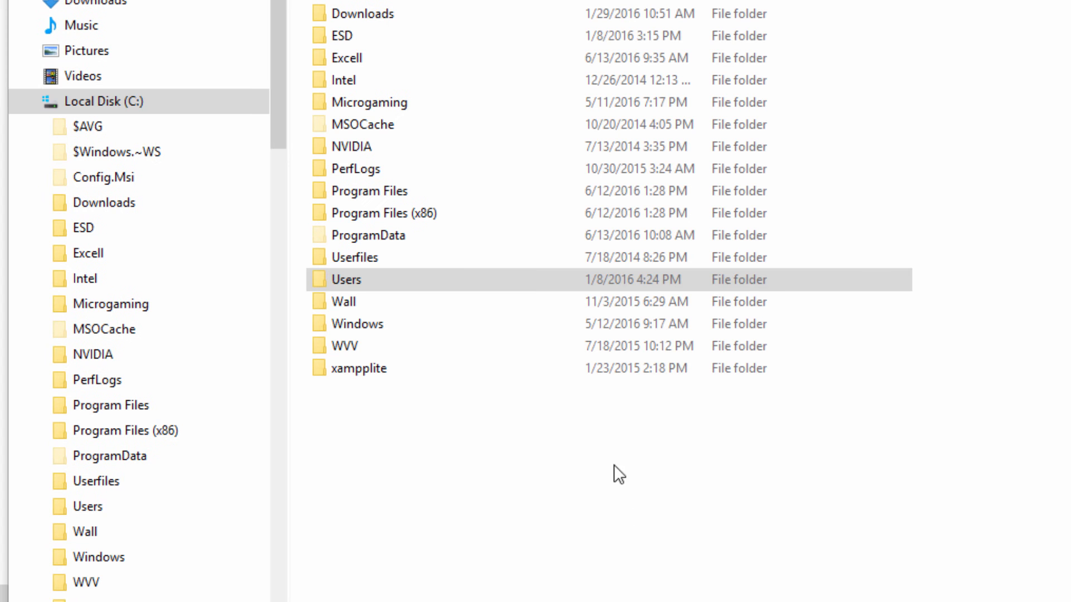
# - Navigate into Users > user > AppData > Local toward the Temp folder
pyautogui.doubleClick(348, 278)
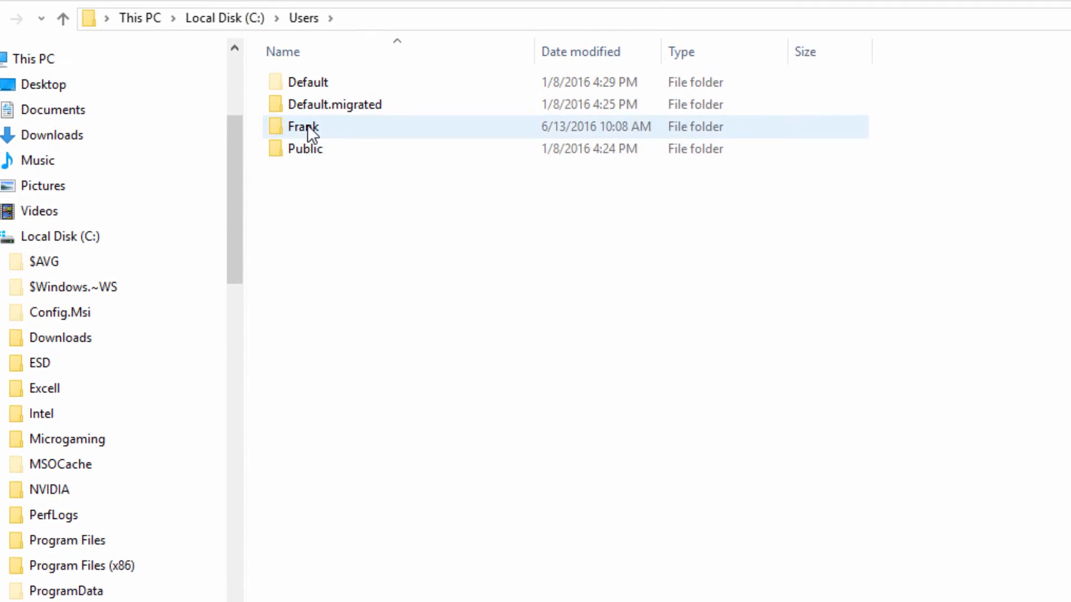
pyautogui.doubleClick(303, 126)
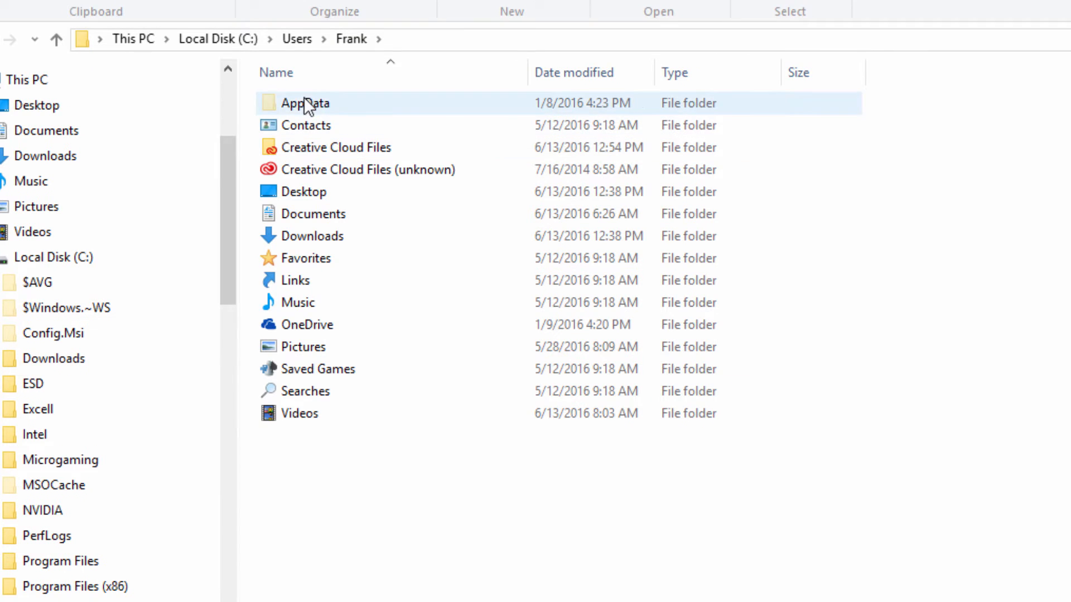
pyautogui.doubleClick(306, 102)
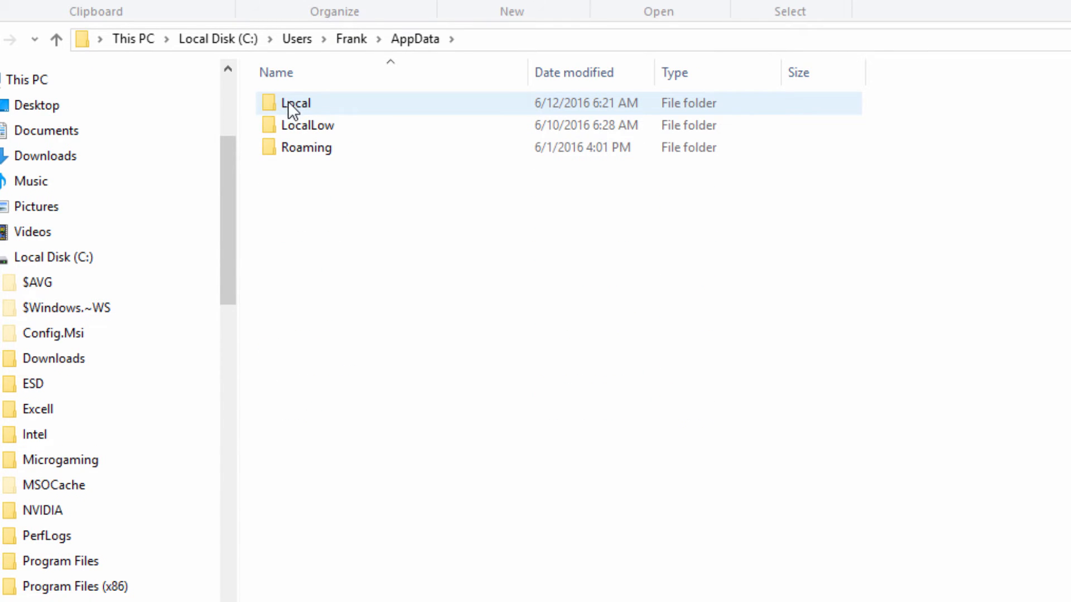
pyautogui.doubleClick(294, 103)
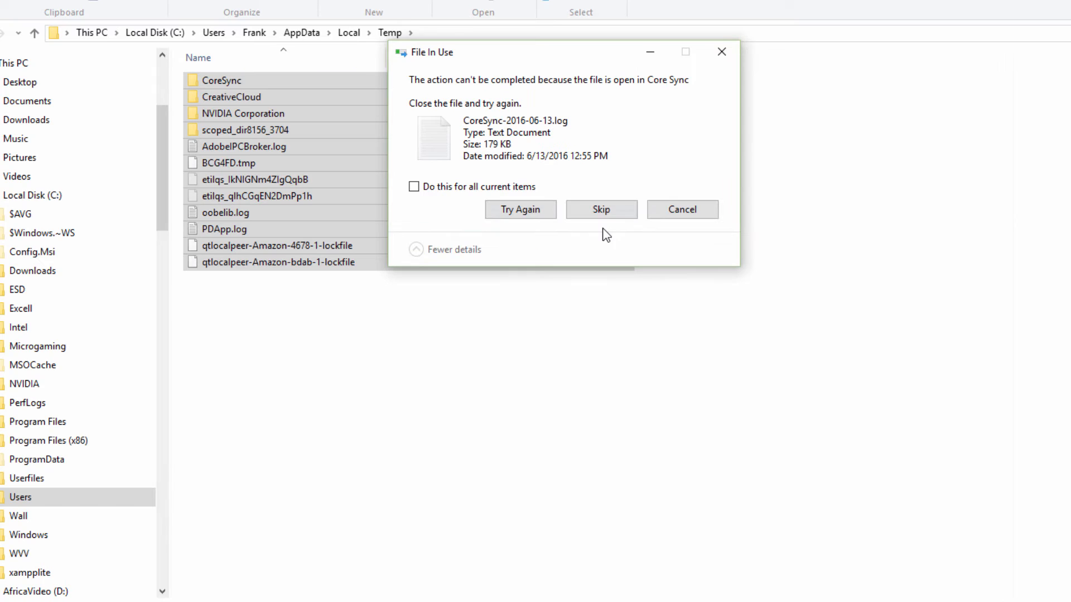
pyautogui.moveTo(521, 209)
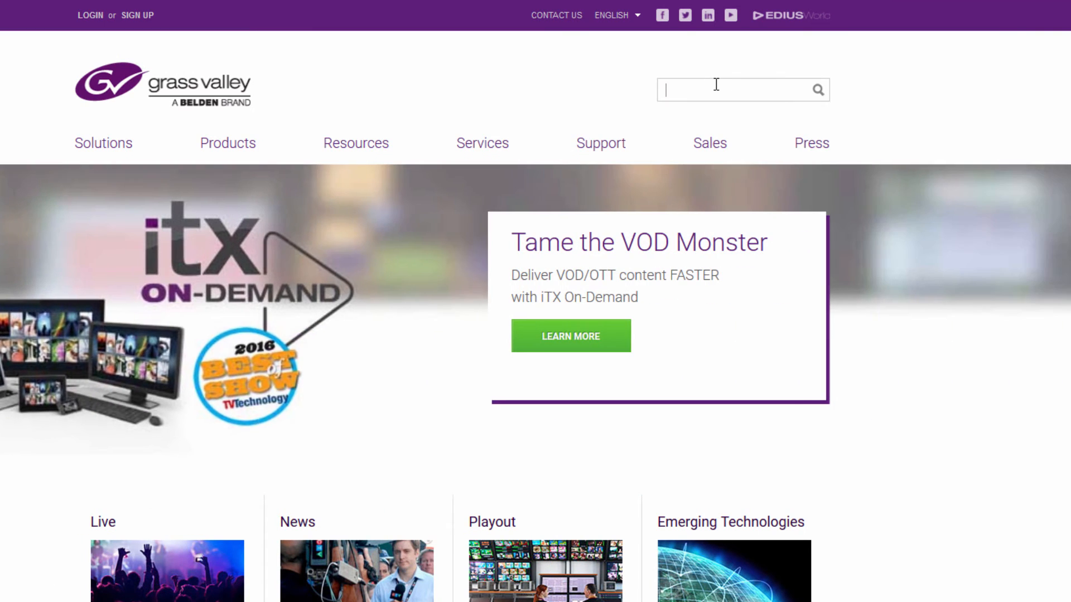
# - Search the Grass Valley site for 'Edius Trial' and go to the EDIUS Pro 8 result
pyautogui.write('Edius Trial')
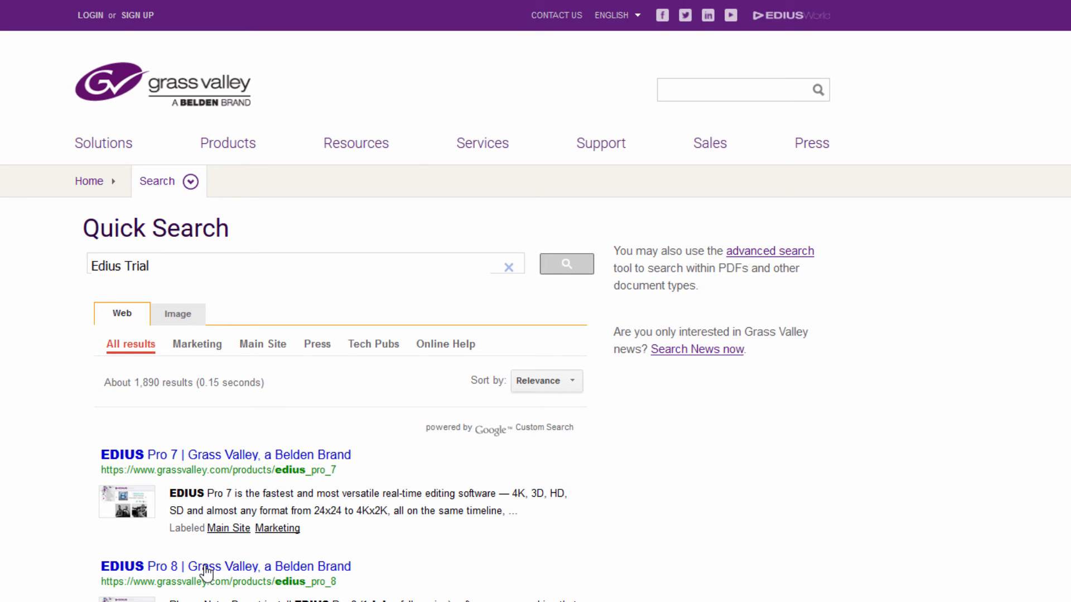
pyautogui.click(224, 567)
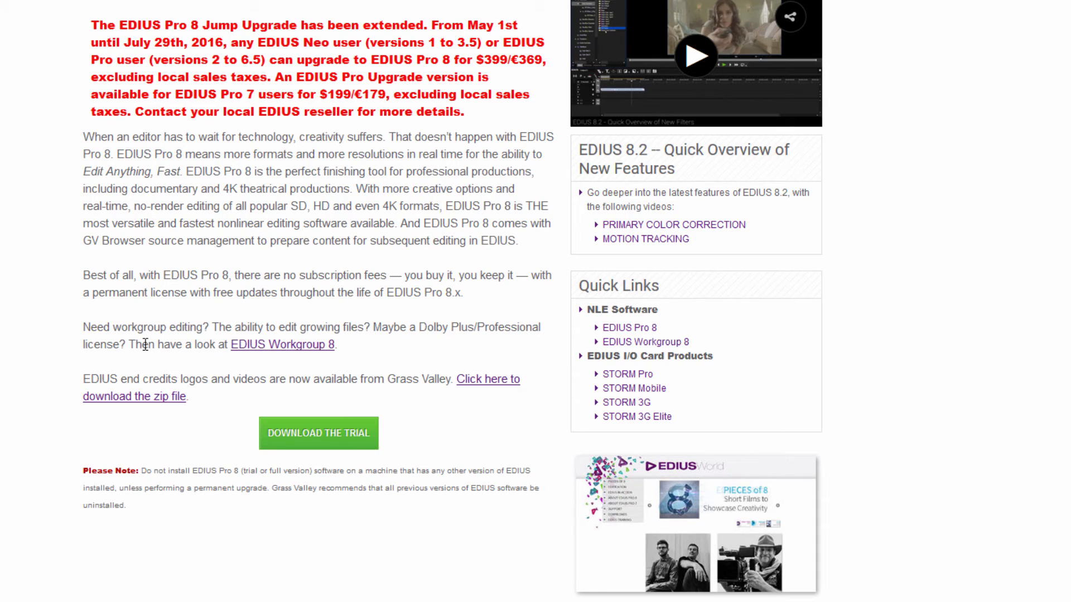
pyautogui.moveTo(1006, 350)
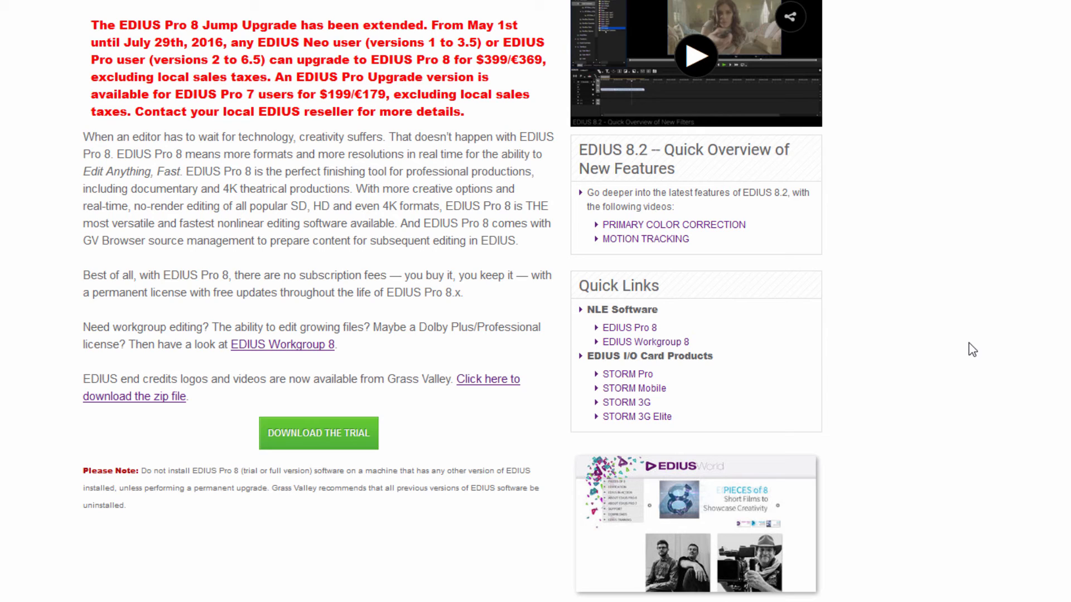
pyautogui.moveTo(943, 351)
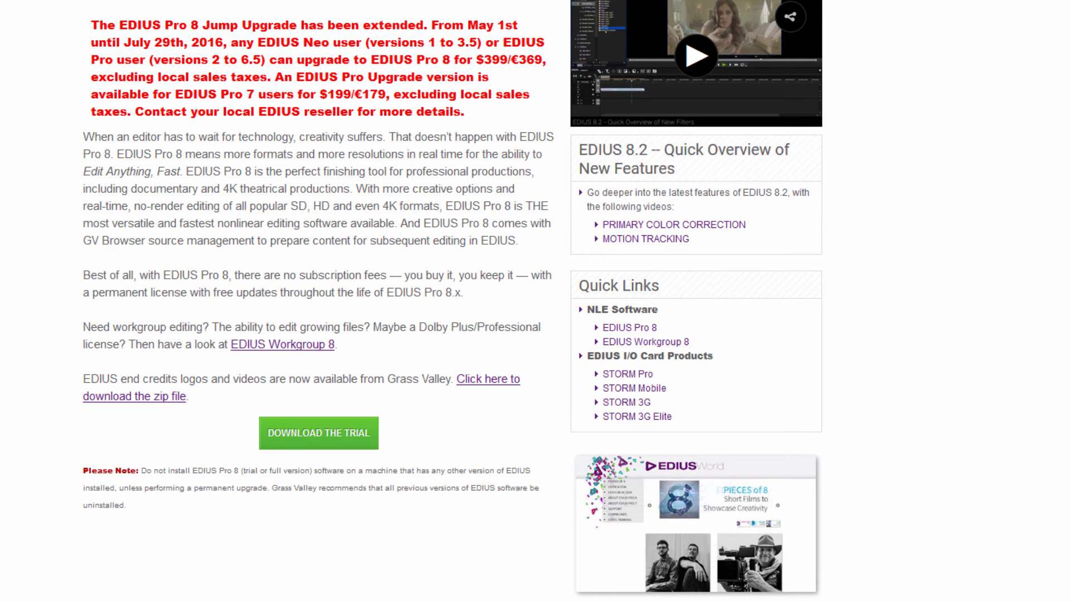
pyautogui.moveTo(1049, 409)
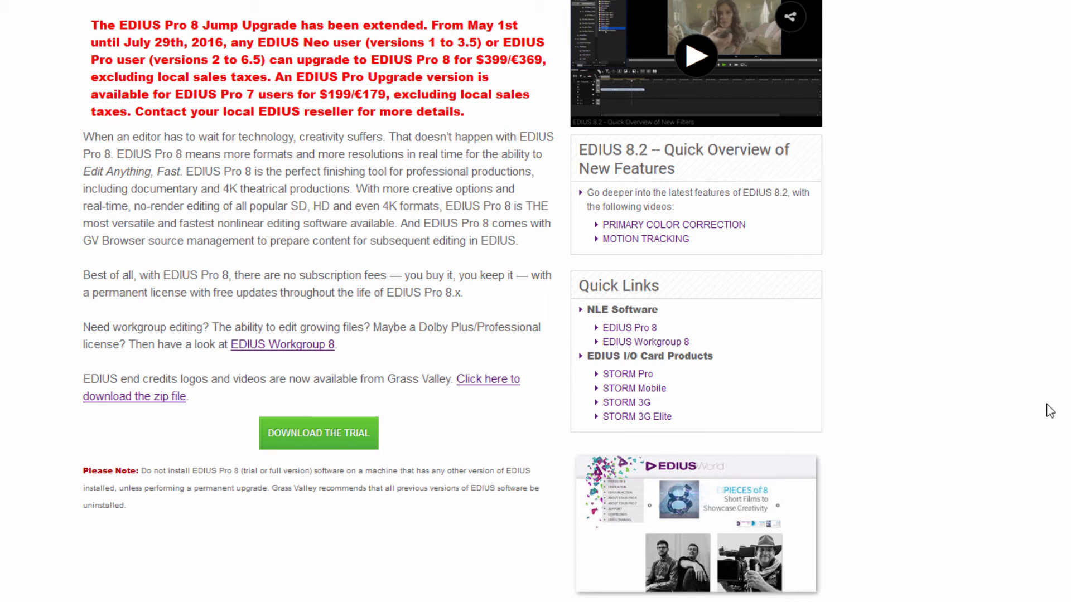
pyautogui.moveTo(963, 438)
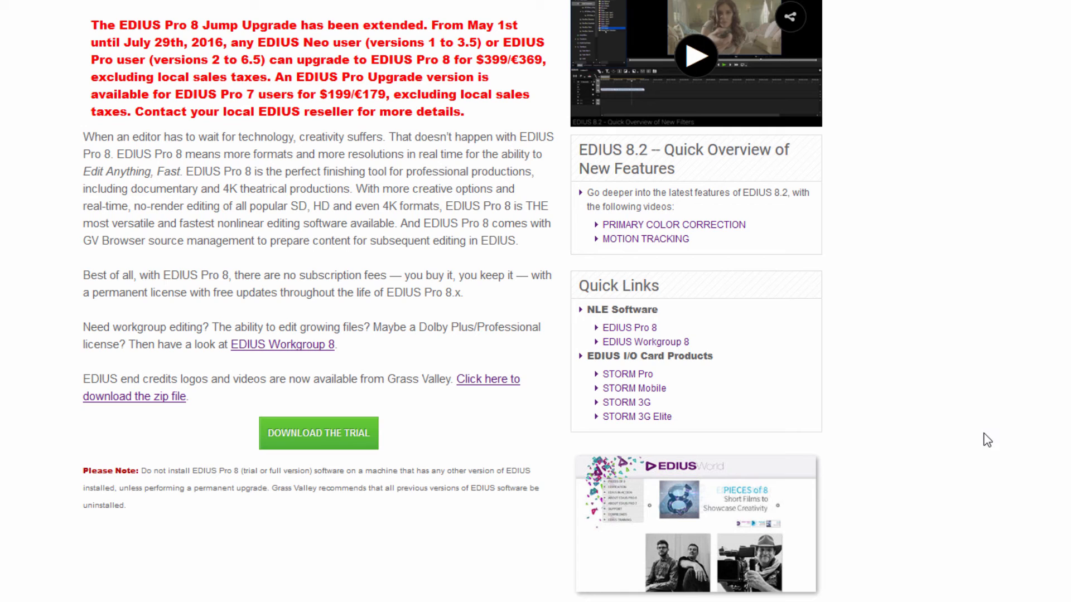
pyautogui.moveTo(997, 437)
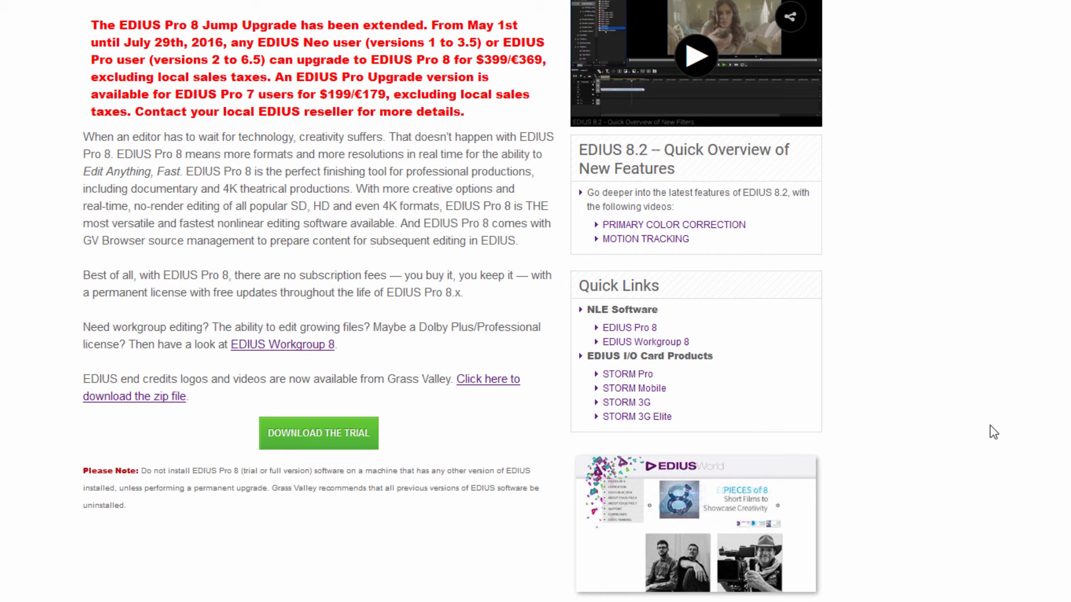
pyautogui.moveTo(318, 434)
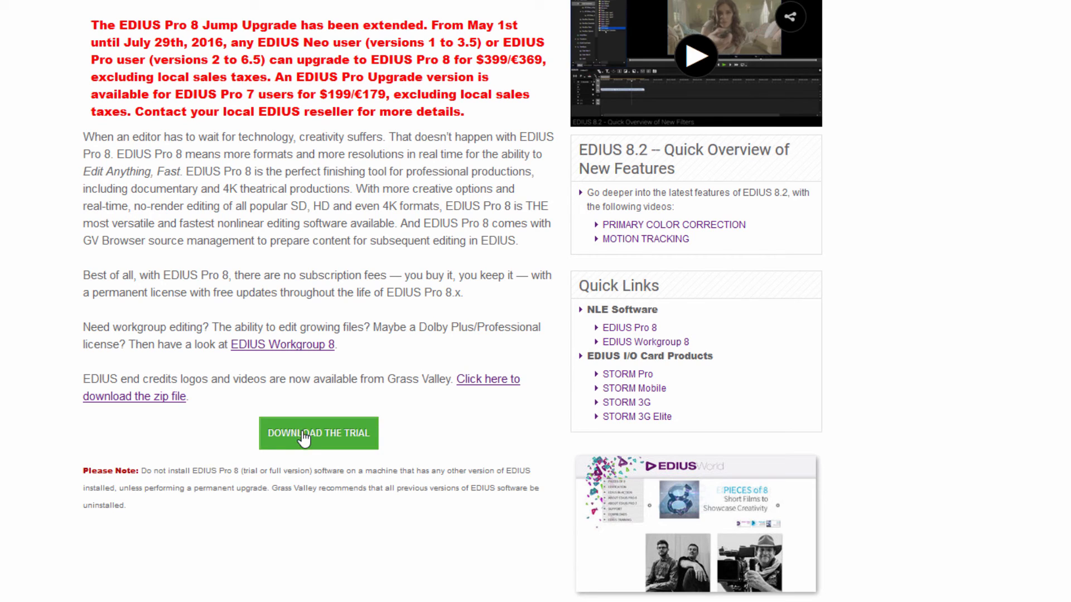
# - Download the EDIUS_8.X DL_Setup.exe trial installer from the trial page and save it
pyautogui.click(318, 433)
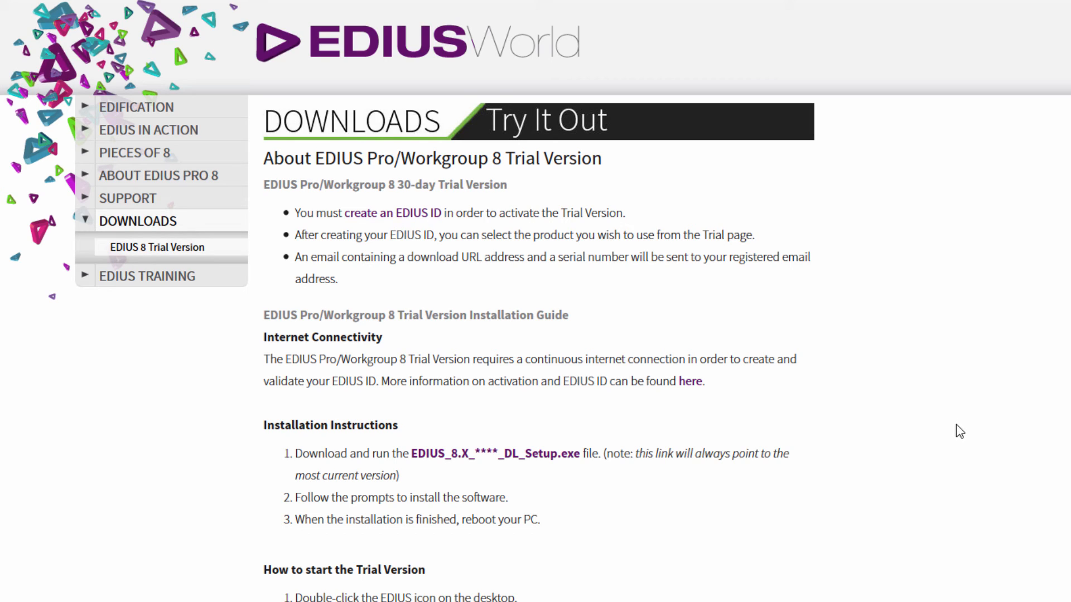
pyautogui.moveTo(971, 431)
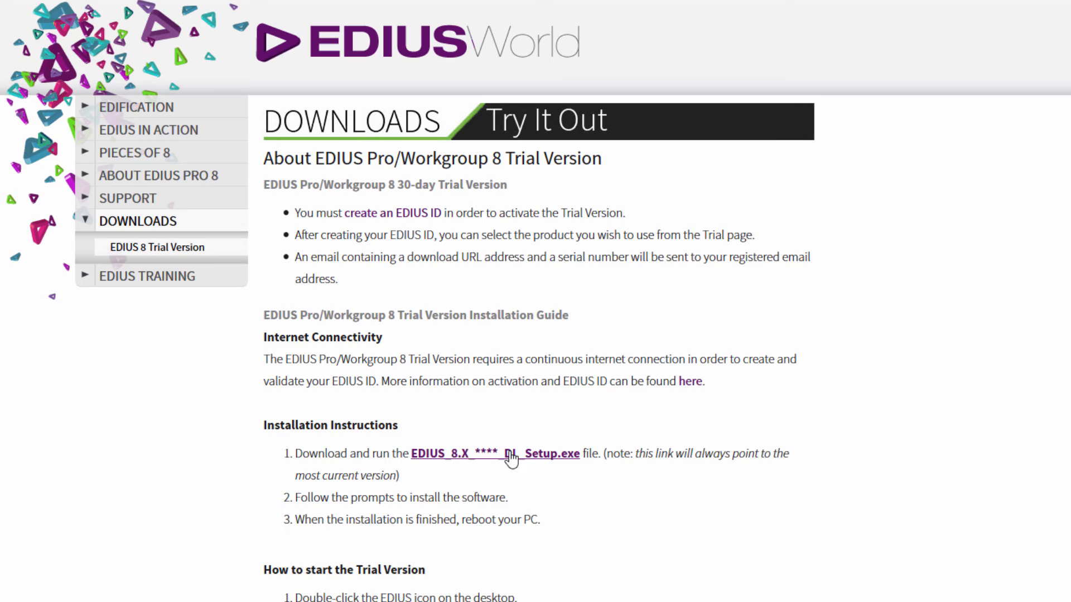
pyautogui.moveTo(537, 459)
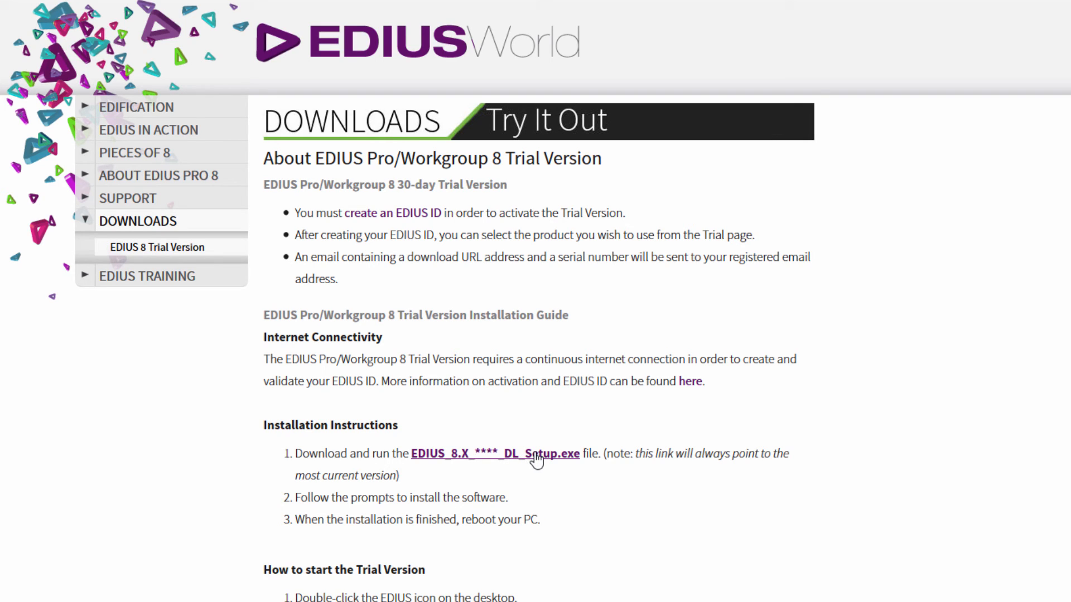
pyautogui.click(496, 454)
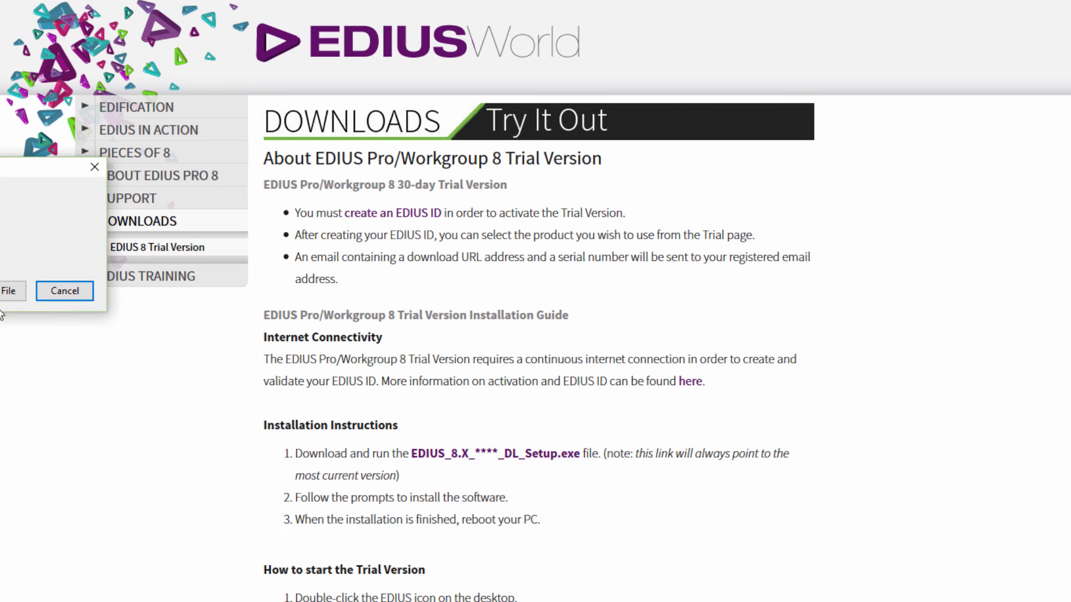
pyautogui.click(64, 290)
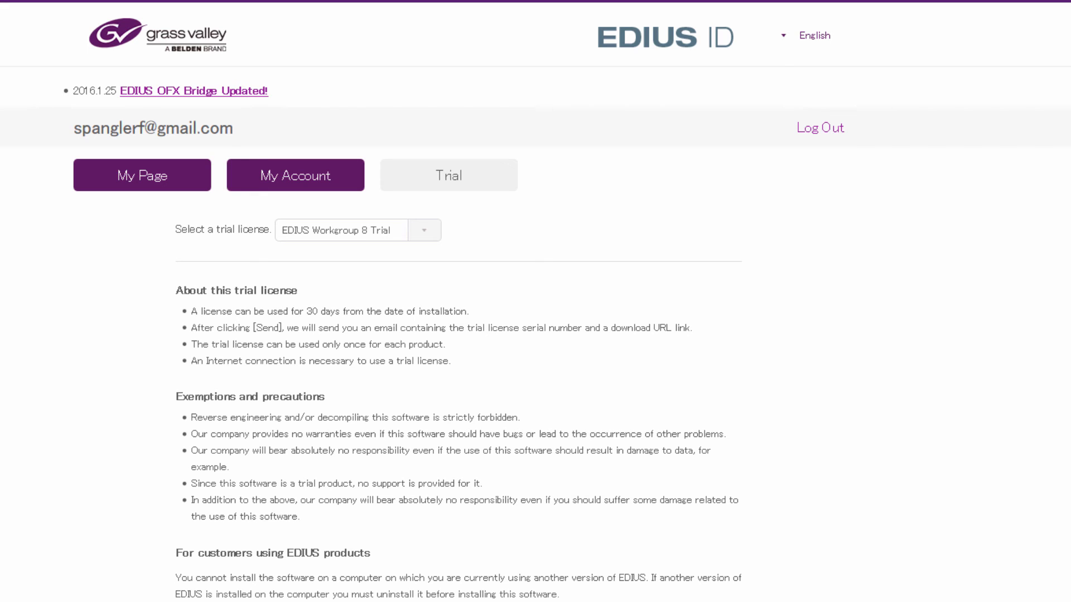
pyautogui.moveTo(311, 108)
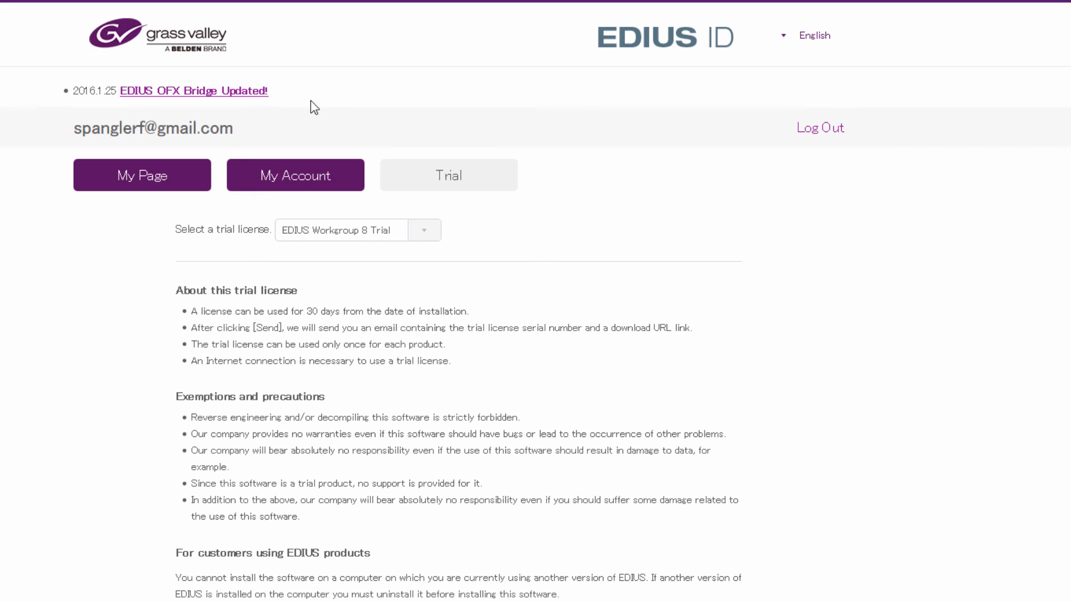
pyautogui.moveTo(387, 246)
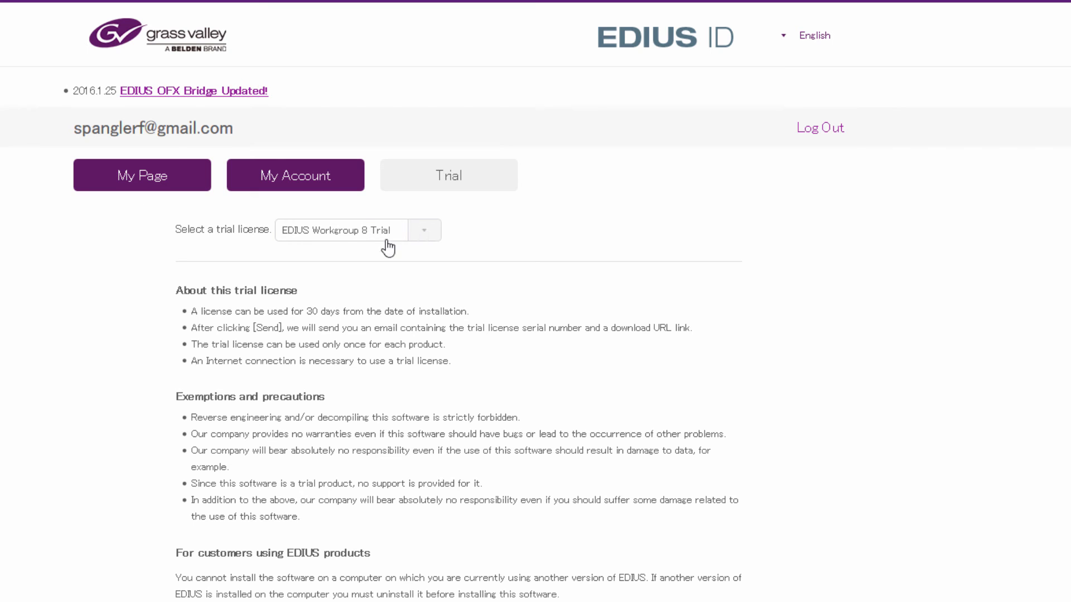
# - Choose EDIUS Pro 8 Trial as the trial license and scroll through the terms
pyautogui.click(424, 229)
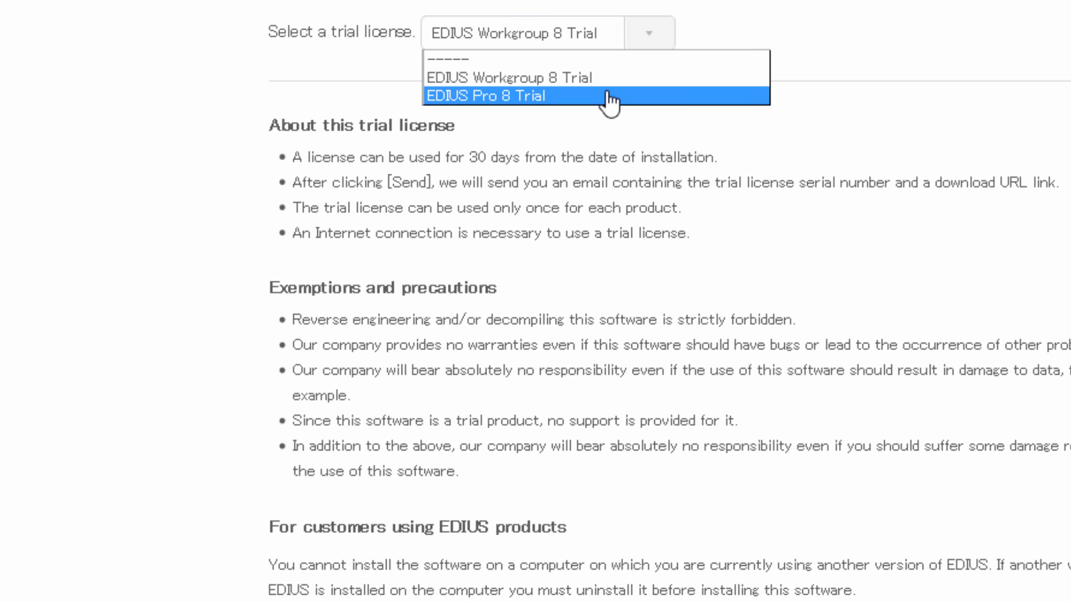
pyautogui.click(487, 96)
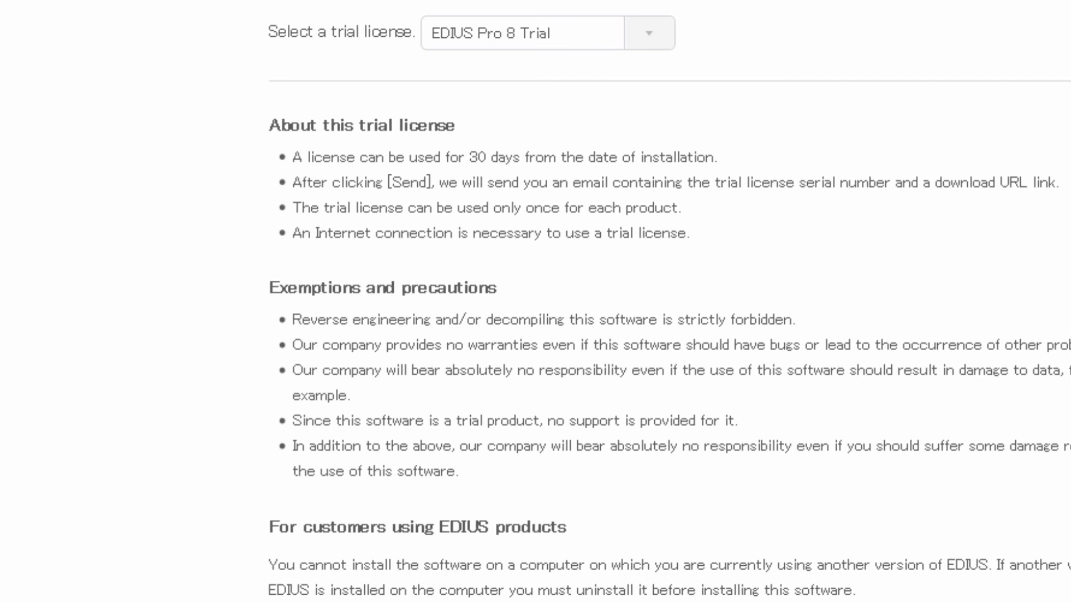
pyautogui.moveTo(107, 94)
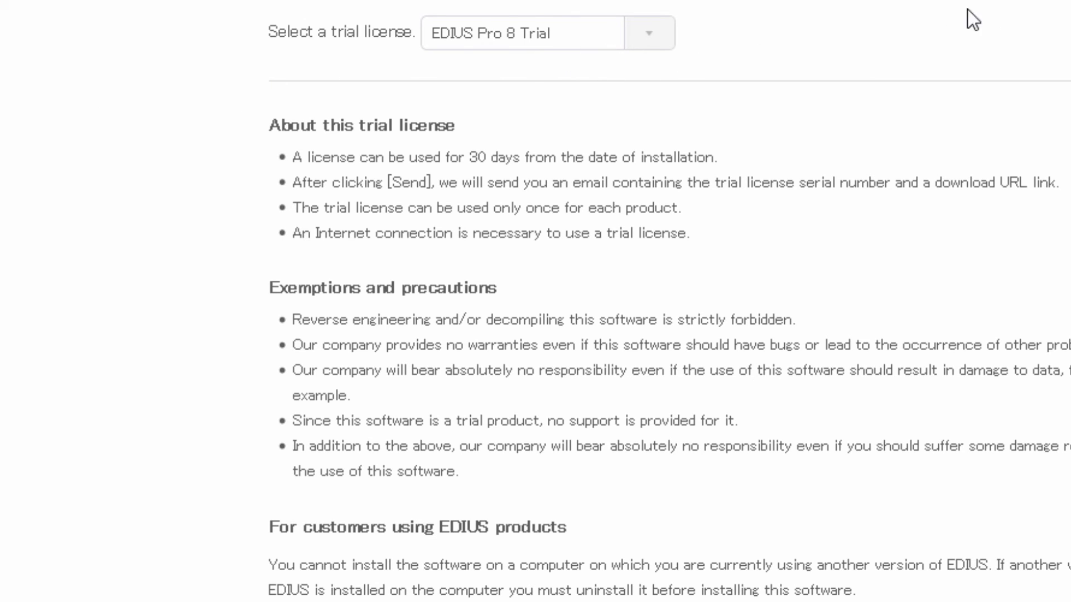
pyautogui.scroll(-3)
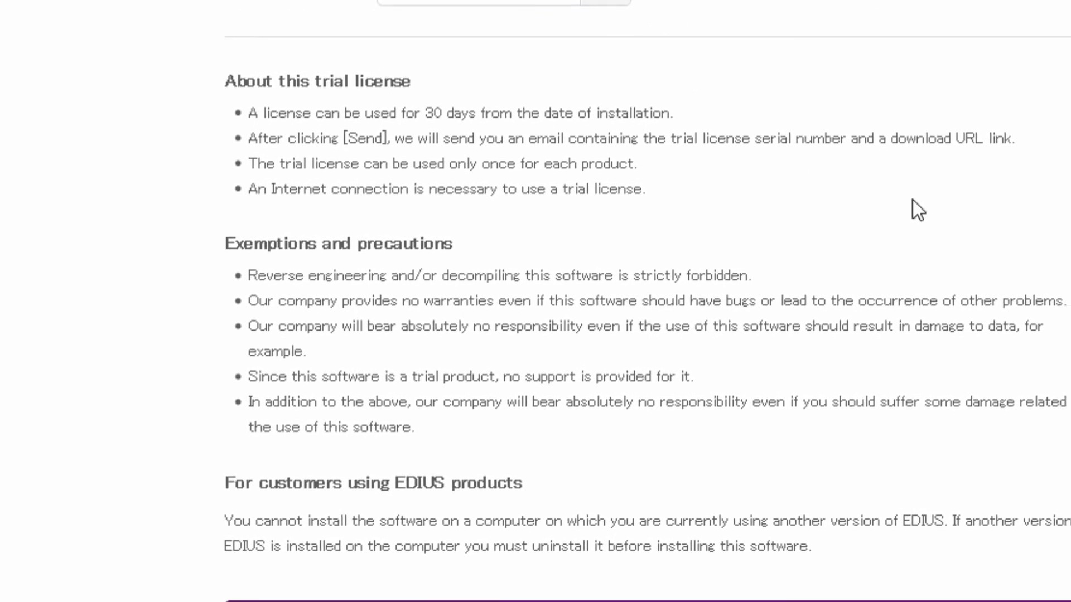
pyautogui.scroll(-3)
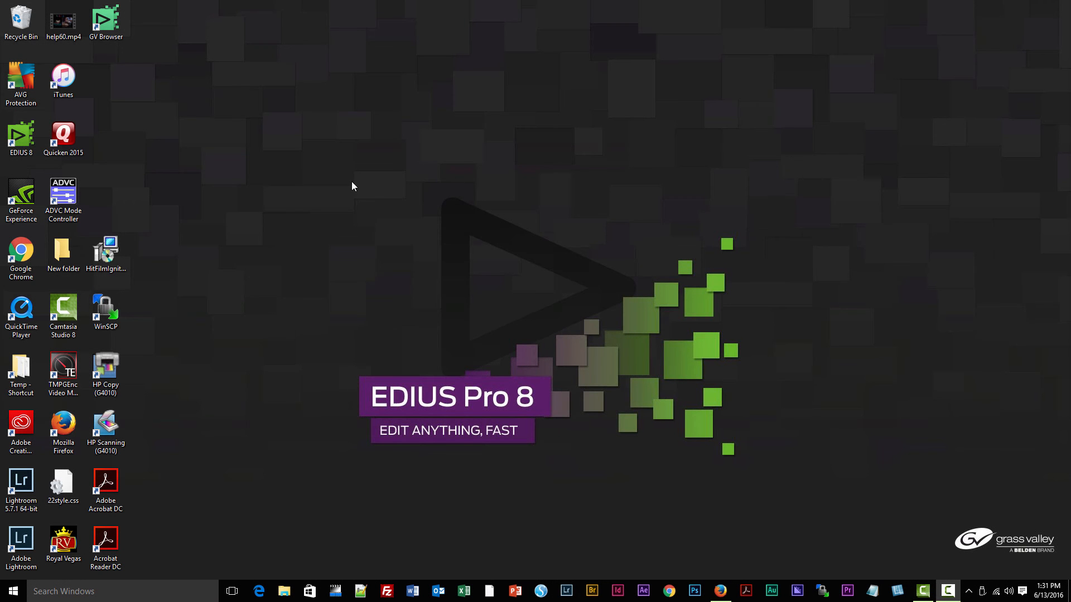
# - Launch EDIUS 8 from the desktop and acknowledge the 31 trial days remaining notice
pyautogui.click(20, 135)
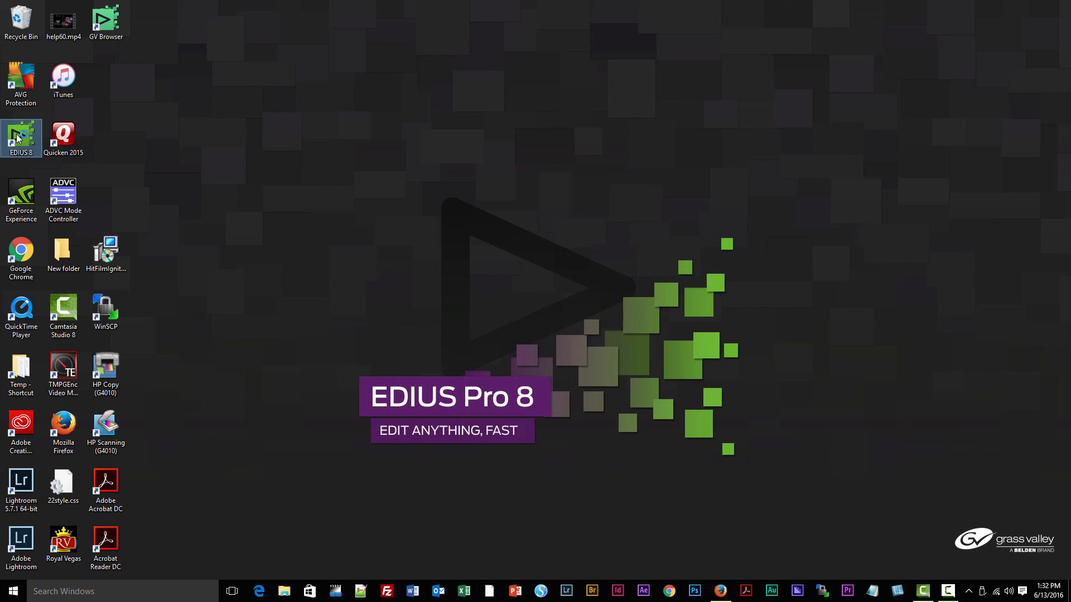
pyautogui.doubleClick(20, 135)
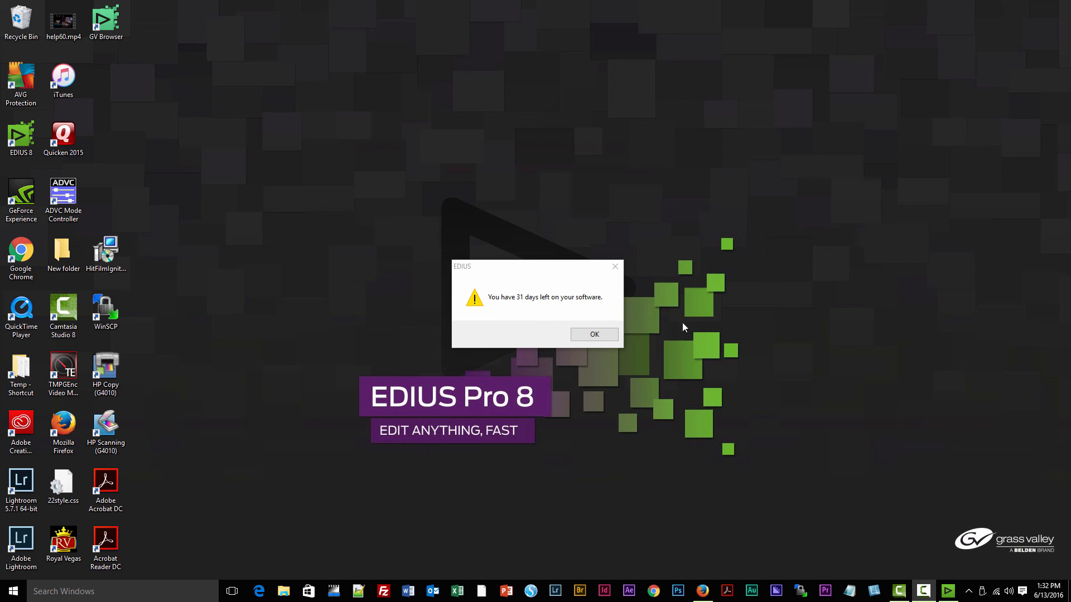
pyautogui.click(592, 334)
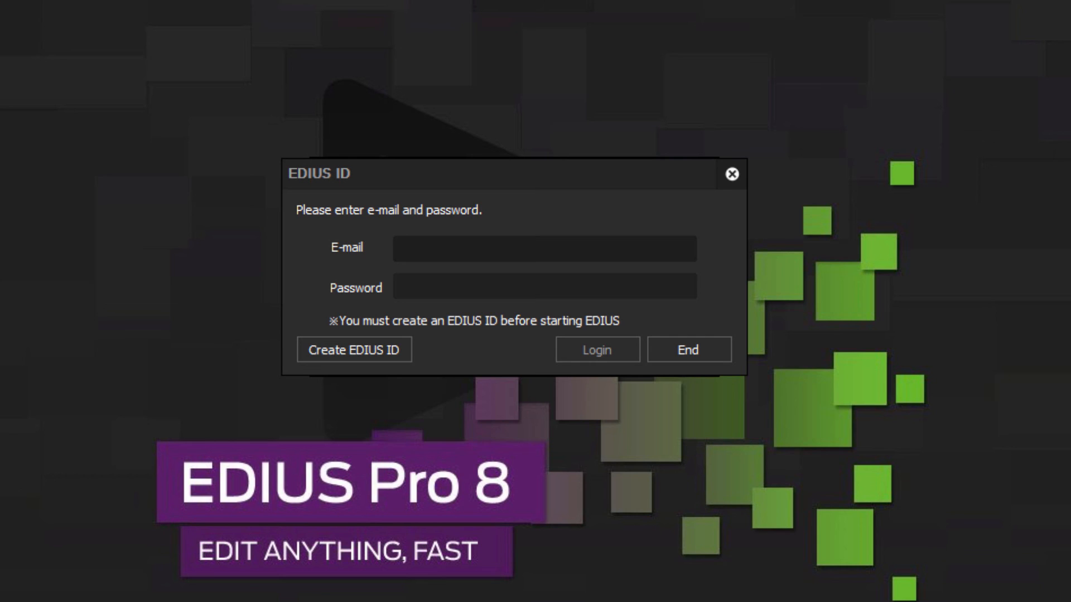
pyautogui.moveTo(400, 253)
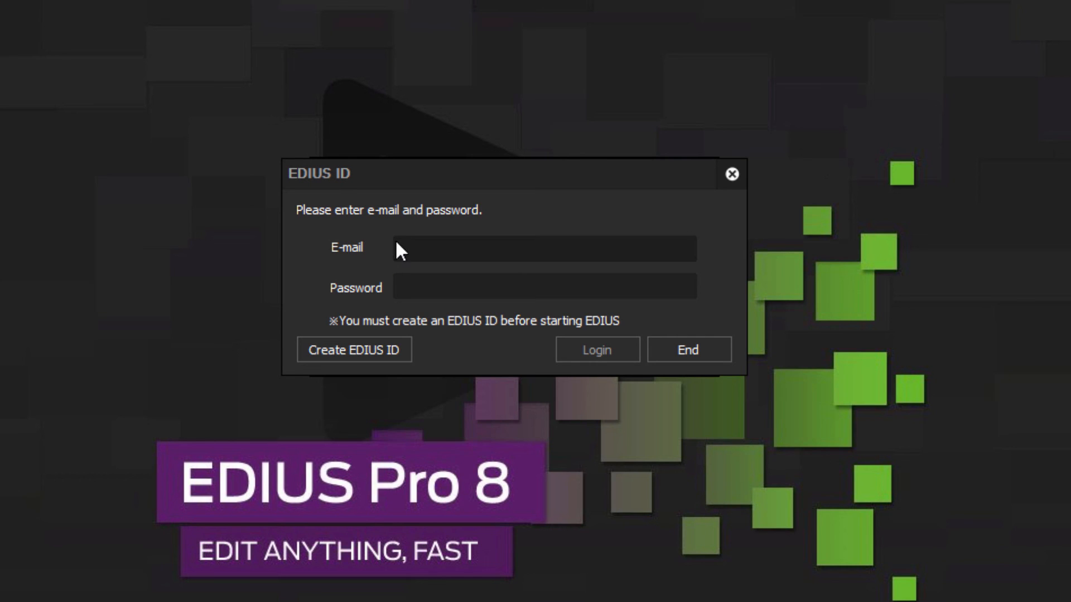
# - Sign in with the EDIUS ID e-mail and password to reach Folder Settings
pyautogui.click(543, 248)
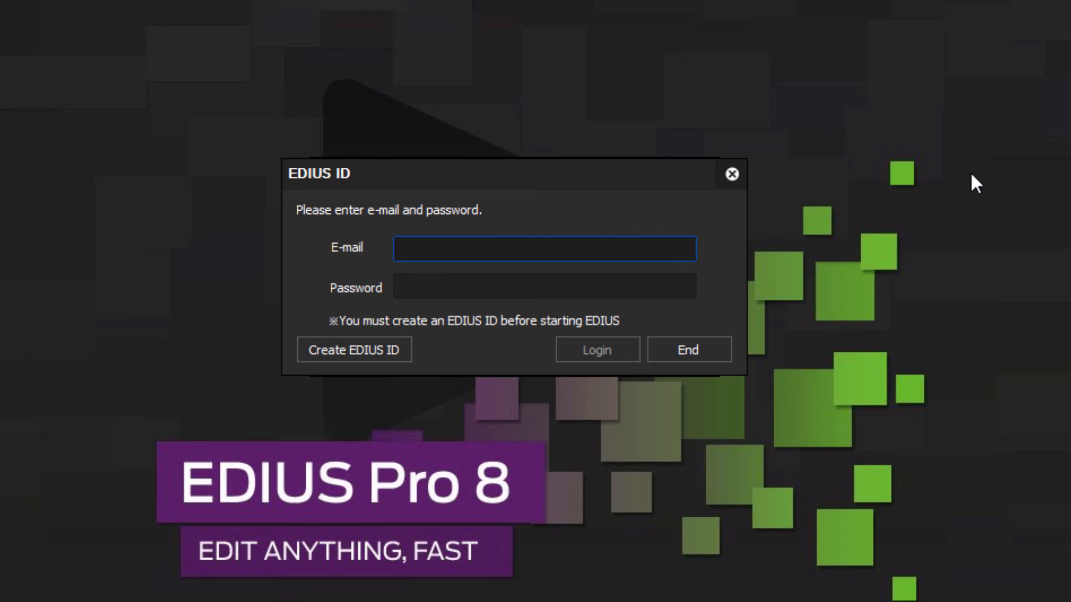
pyautogui.moveTo(987, 181)
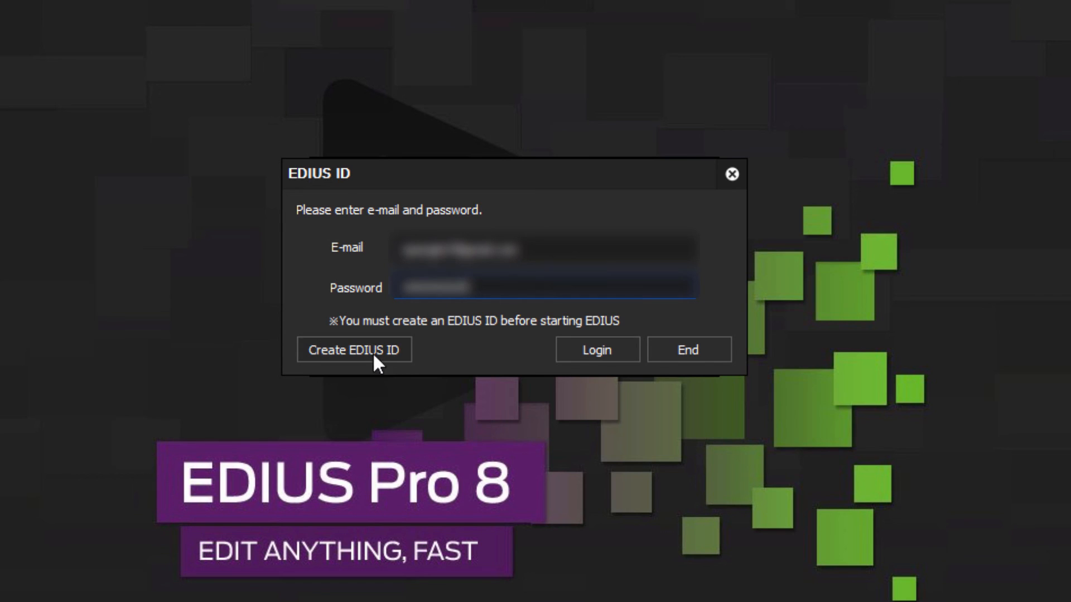
pyautogui.click(594, 349)
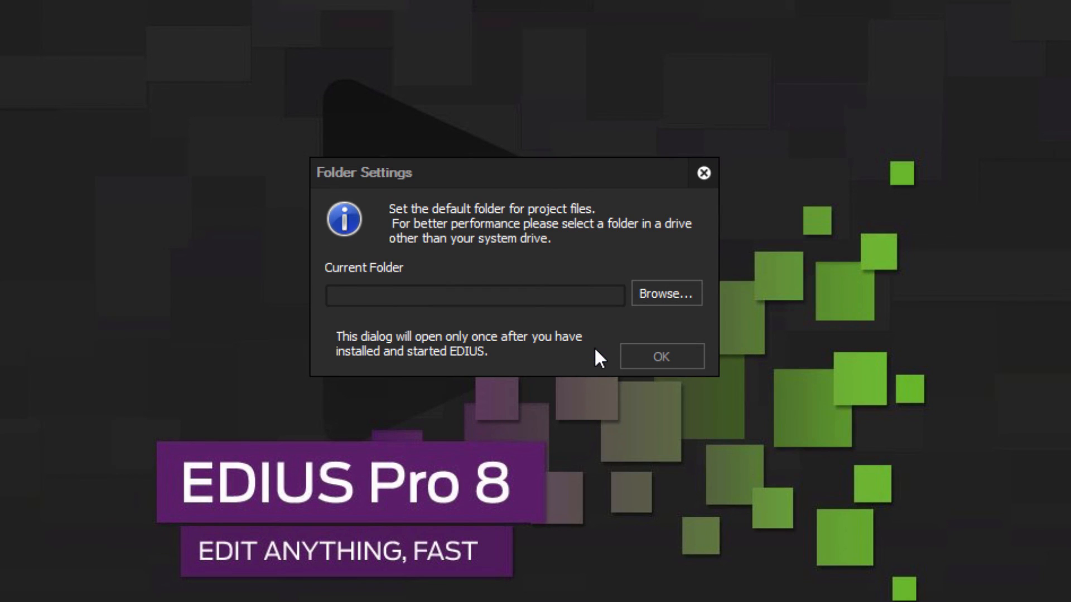
pyautogui.moveTo(598, 358)
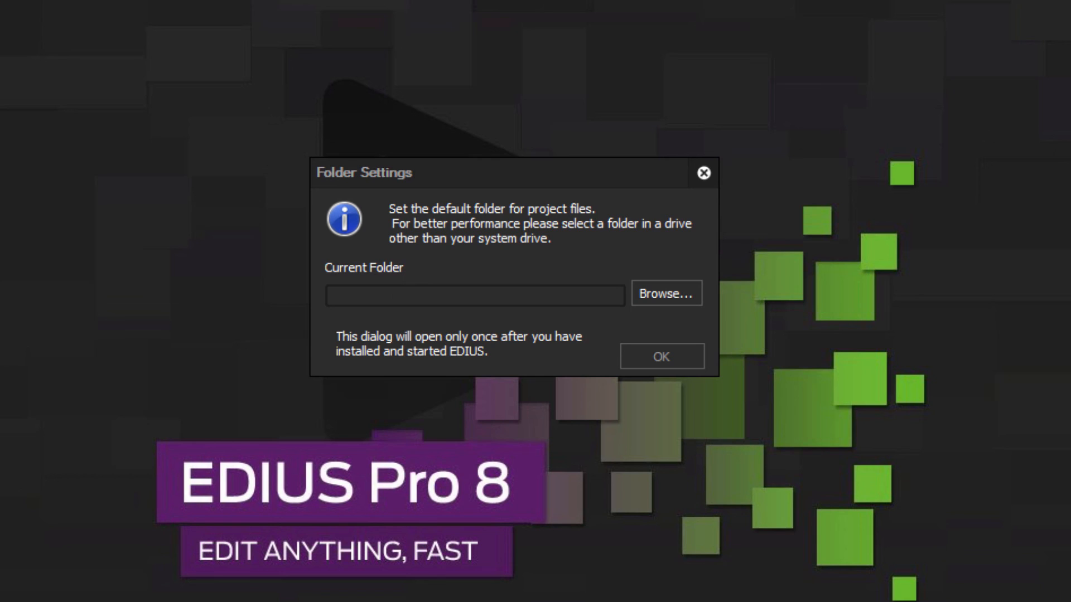